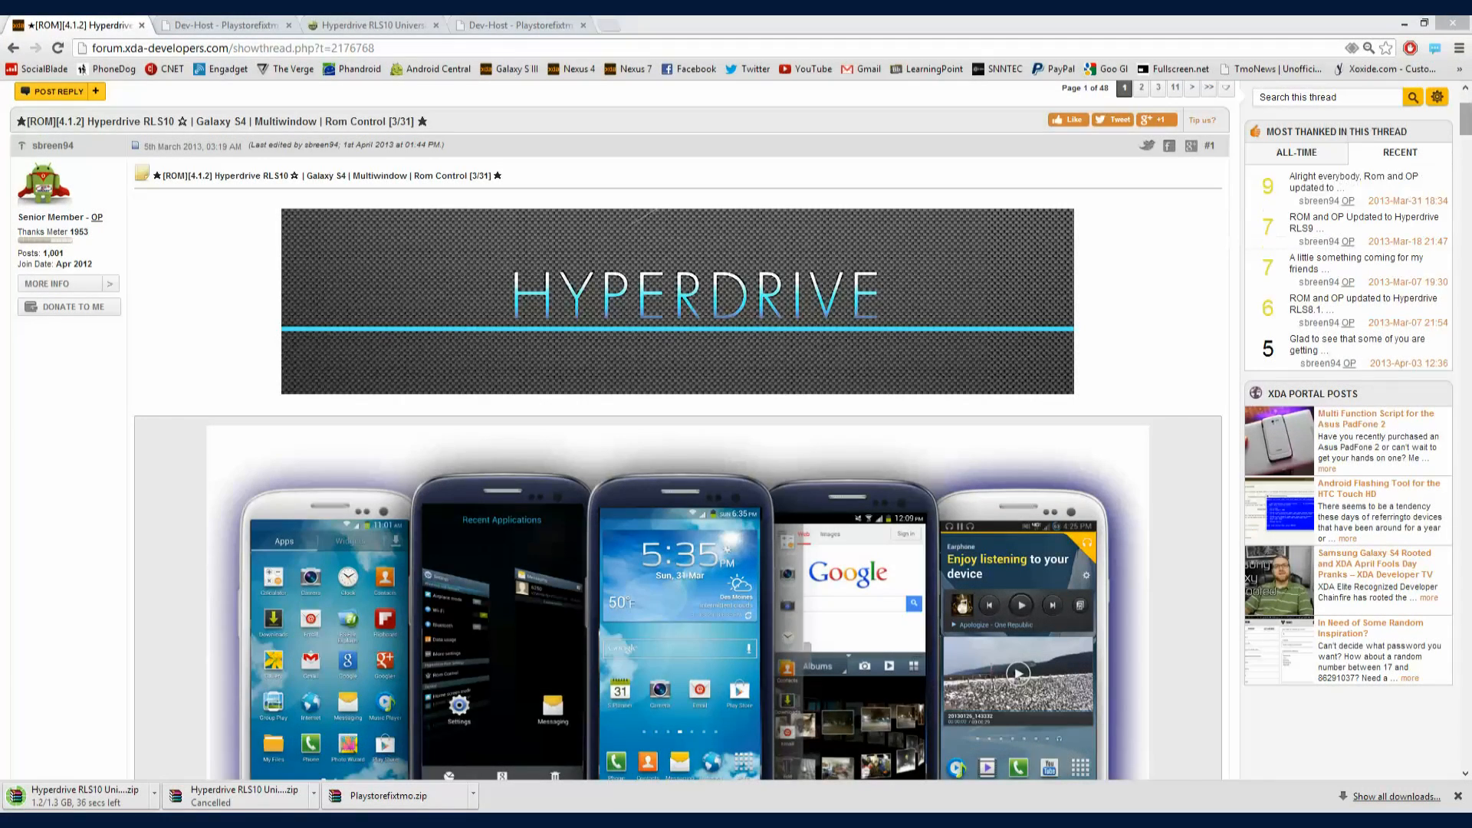
# - Scroll the Hyperdrive RLS10 first post past features, install instructions and credits to the Download Center
pyautogui.scroll(-3)
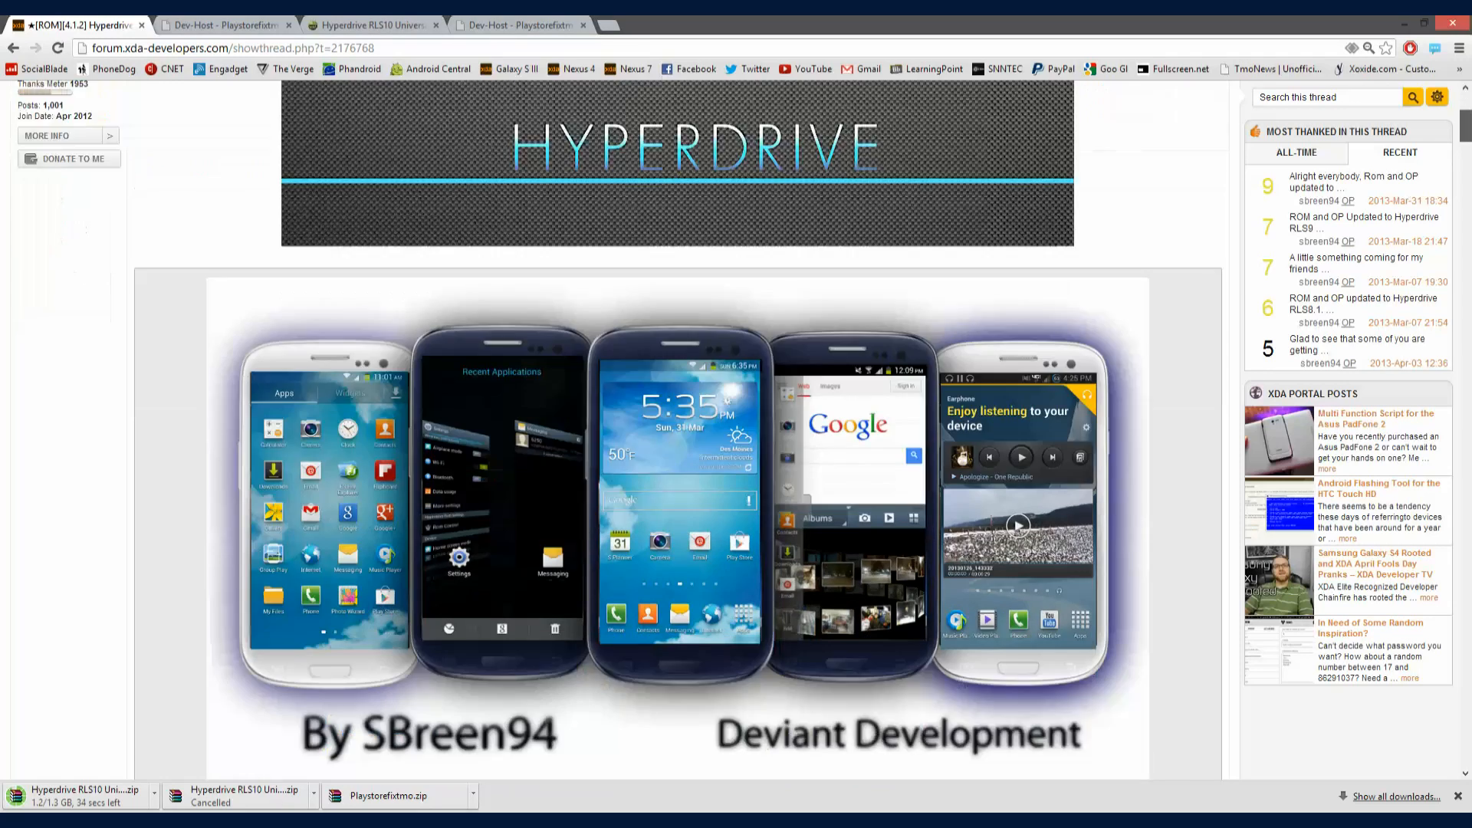
pyautogui.scroll(-3)
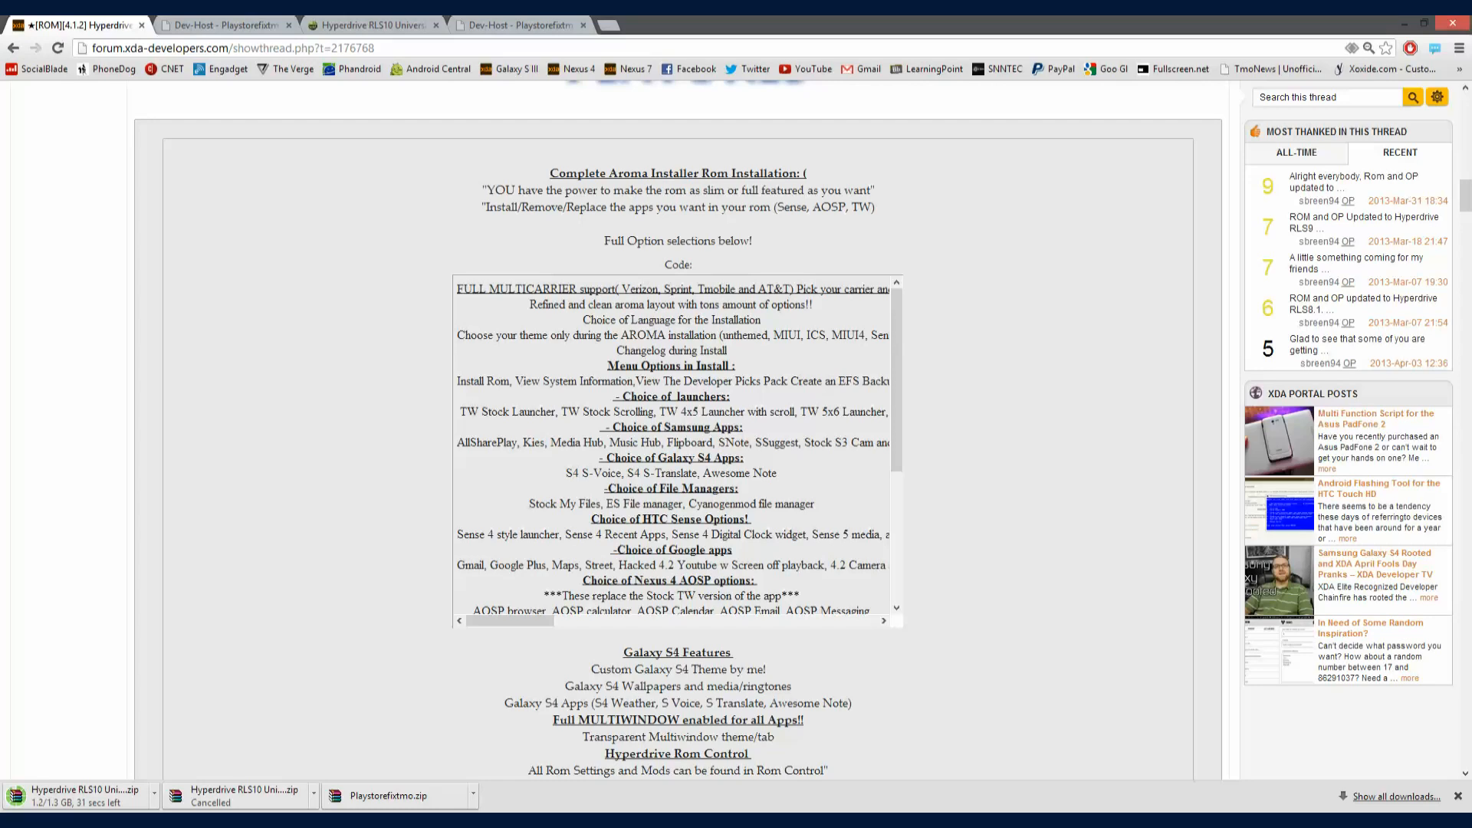
pyautogui.scroll(-3)
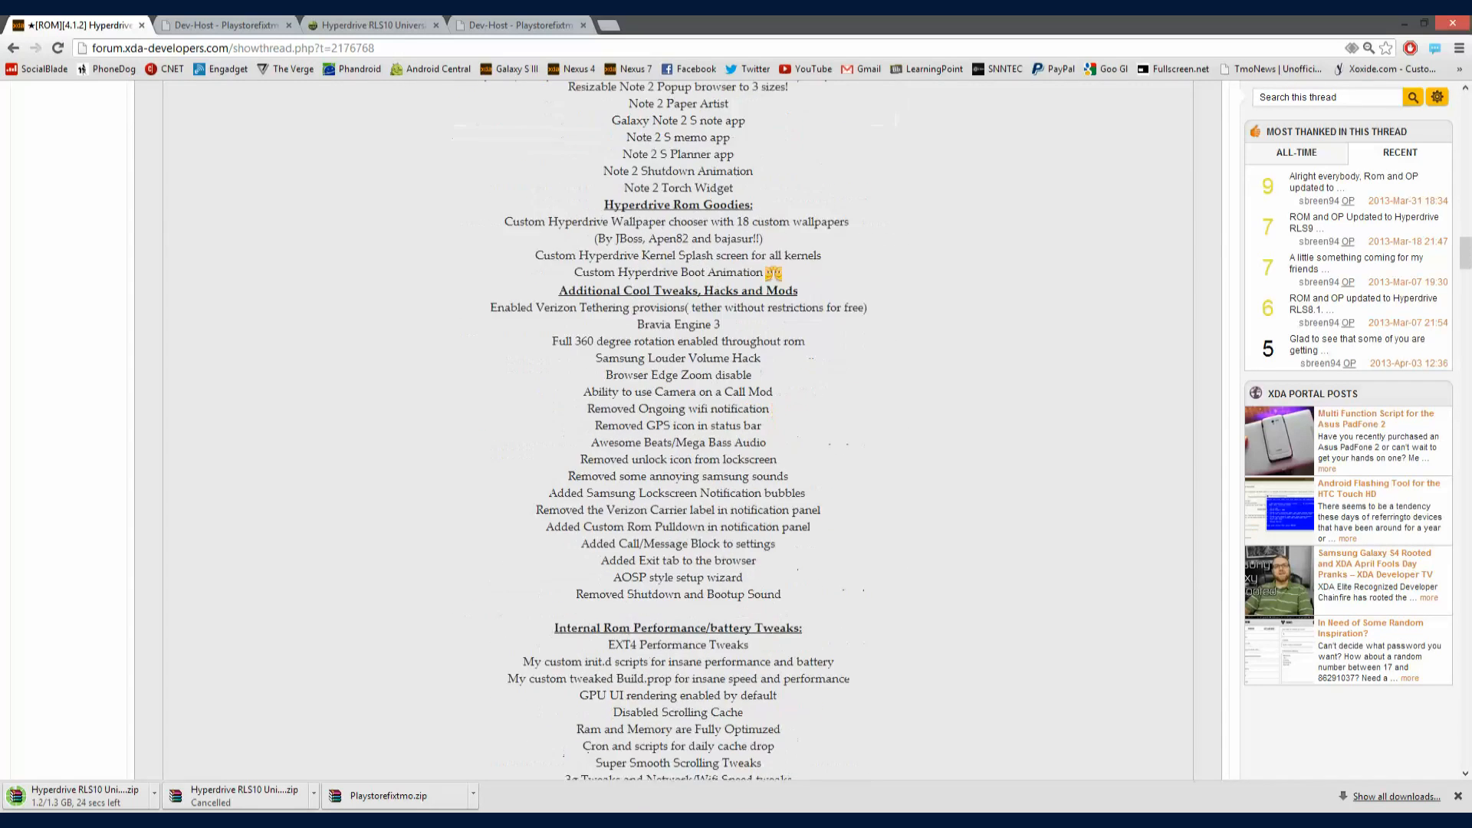
pyautogui.scroll(-3)
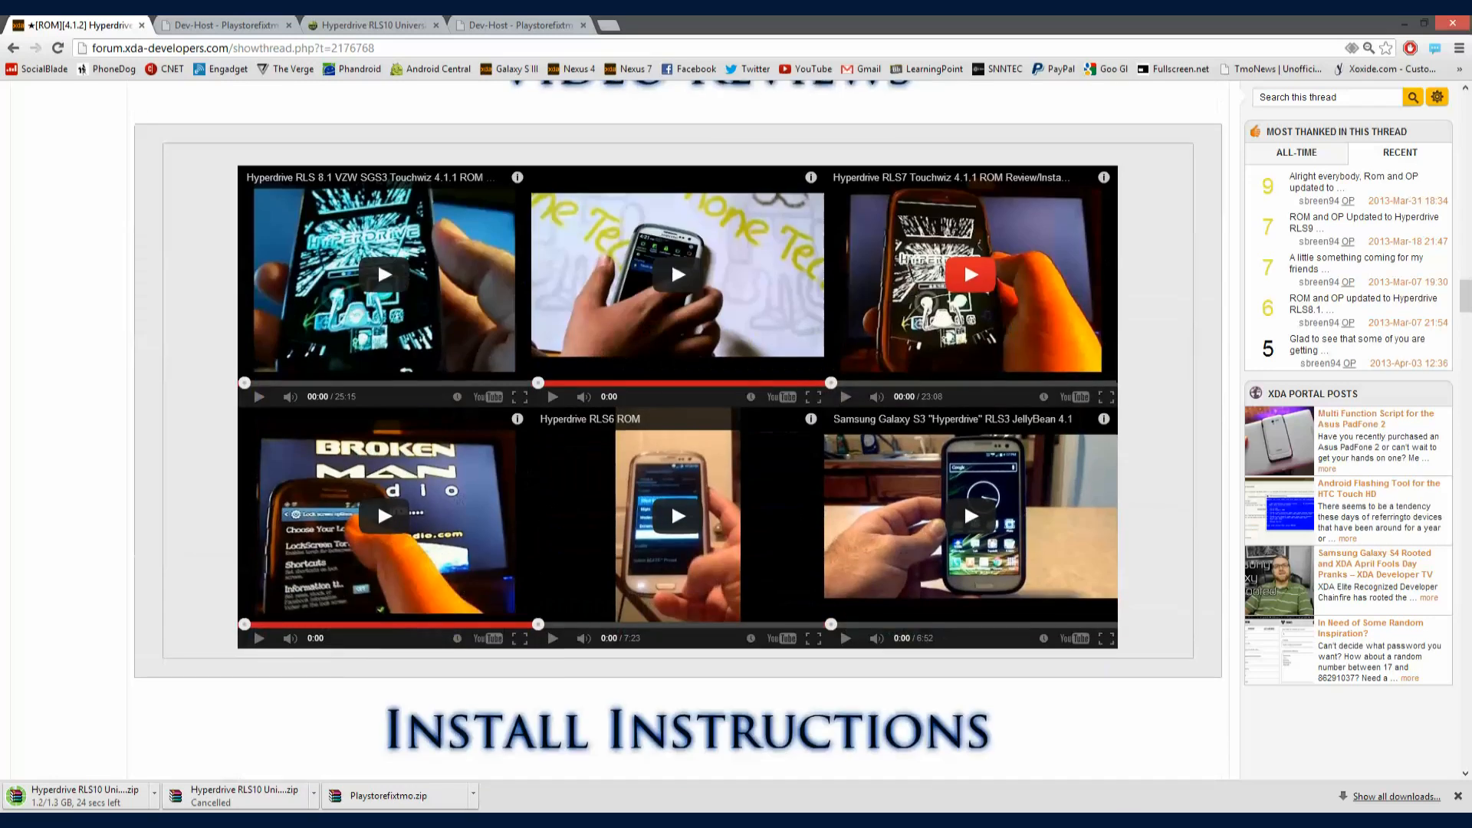
pyautogui.scroll(-3)
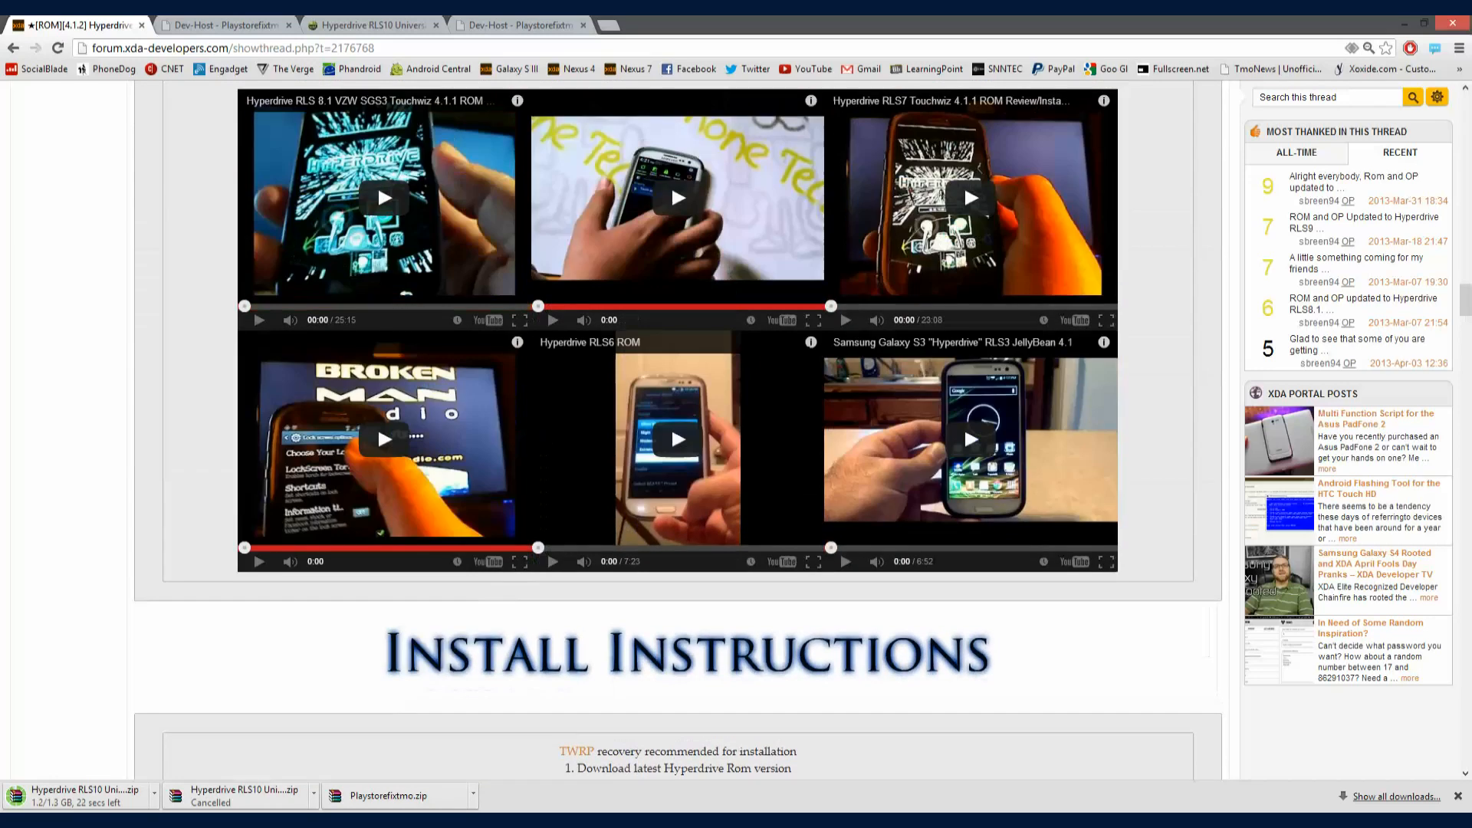
pyautogui.scroll(-3)
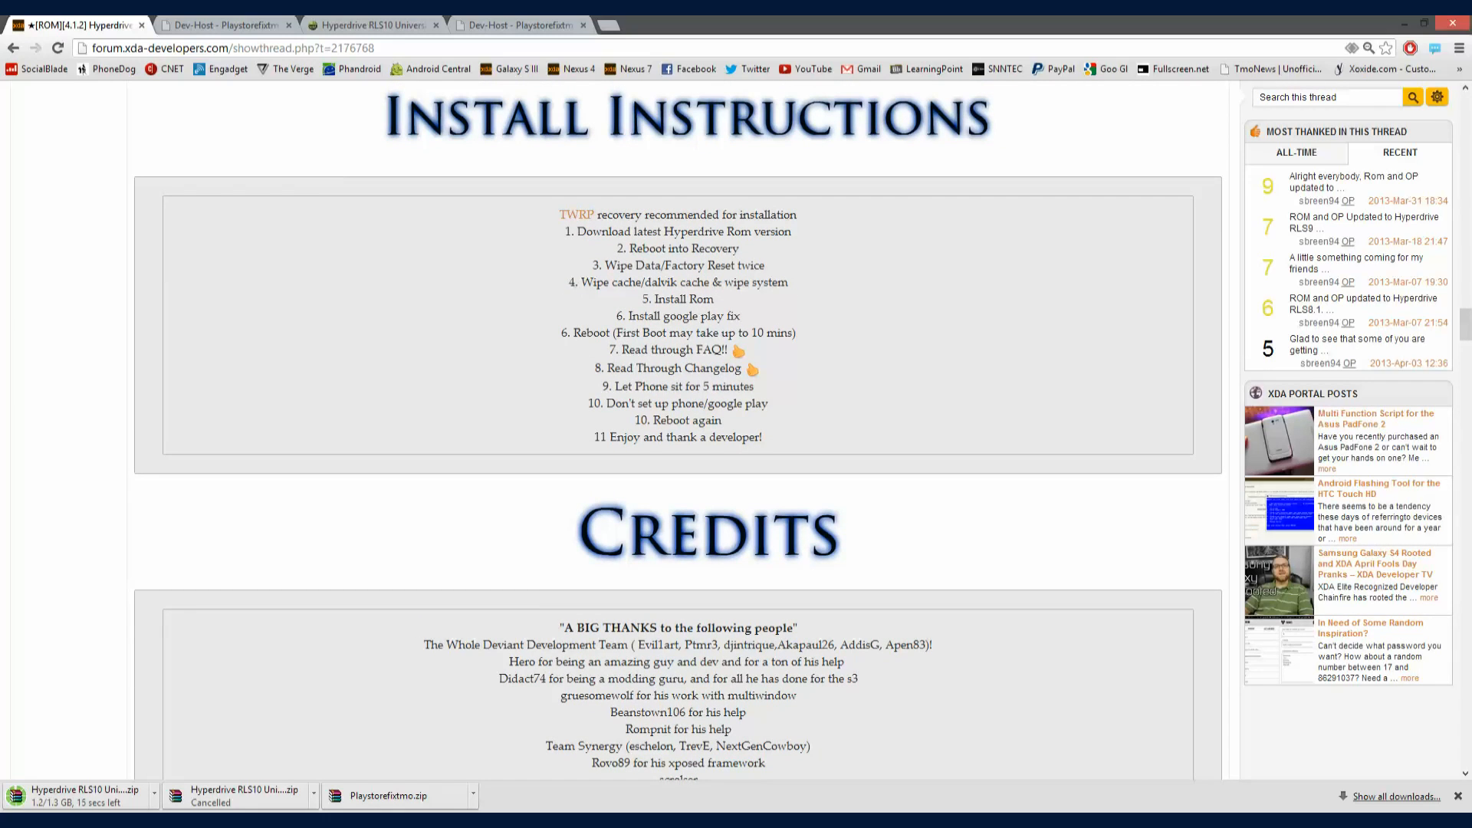
pyautogui.scroll(-3)
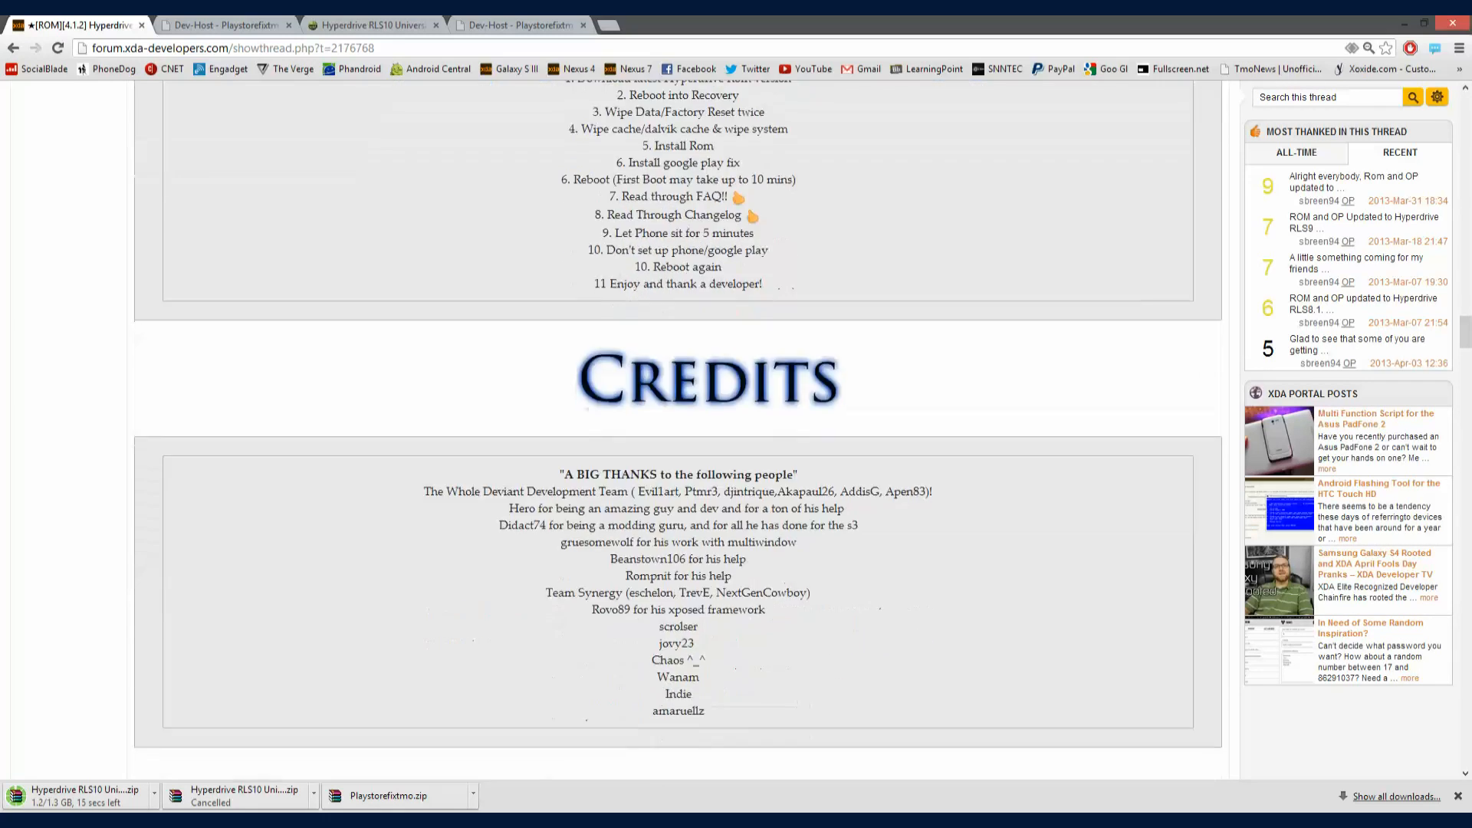
pyautogui.scroll(-3)
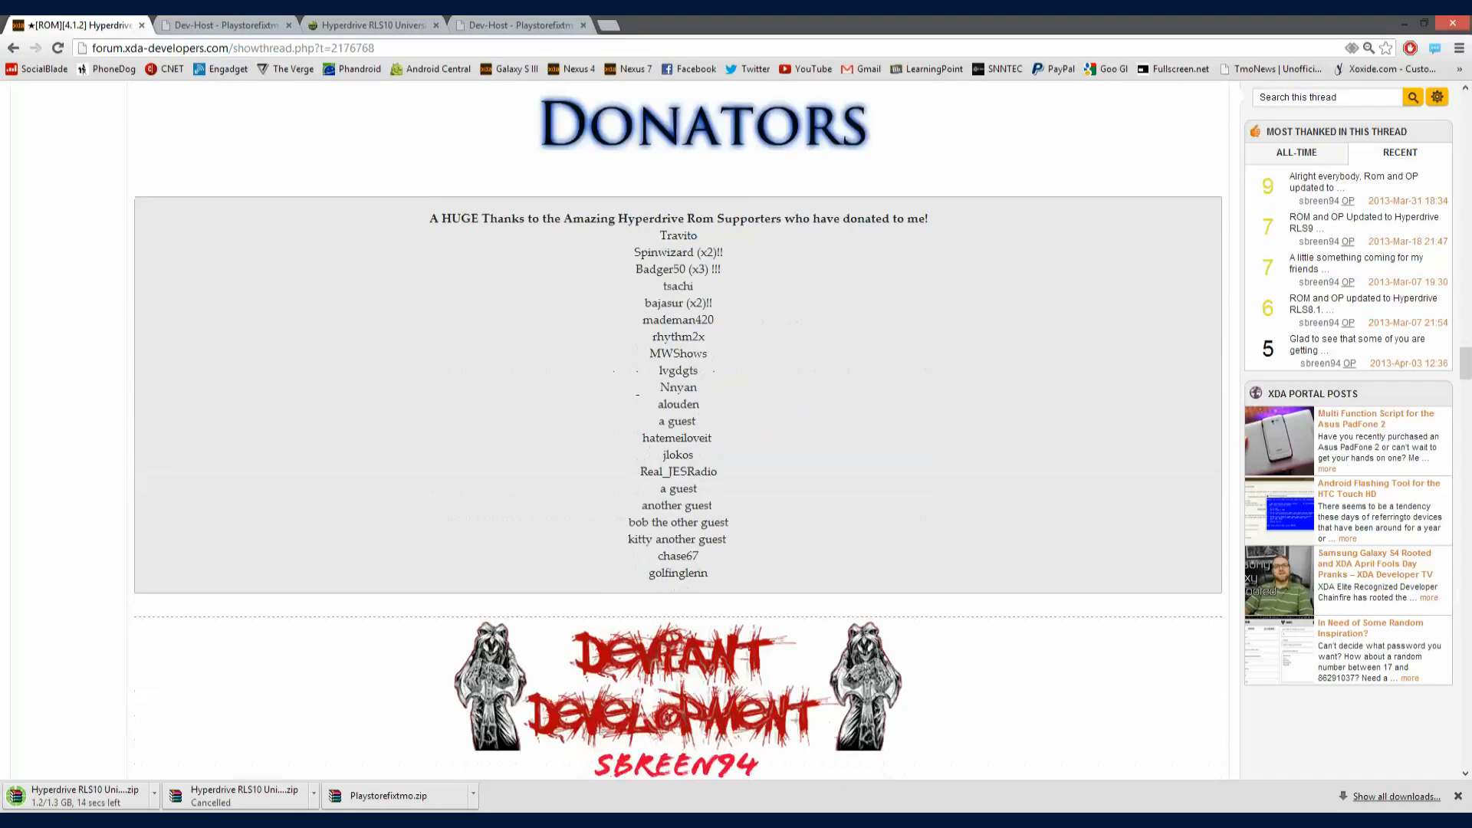
pyautogui.scroll(-3)
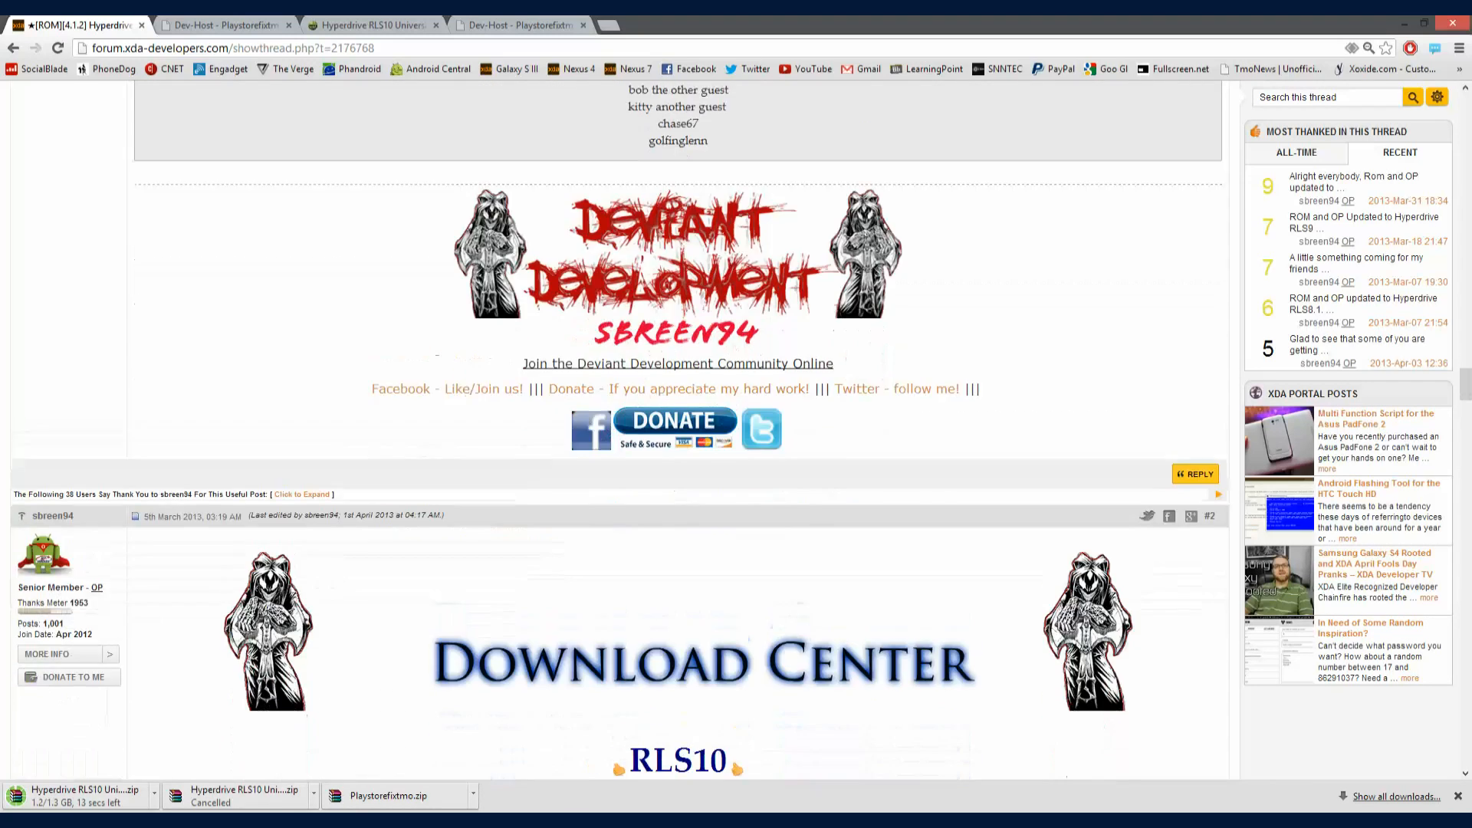
pyautogui.scroll(-3)
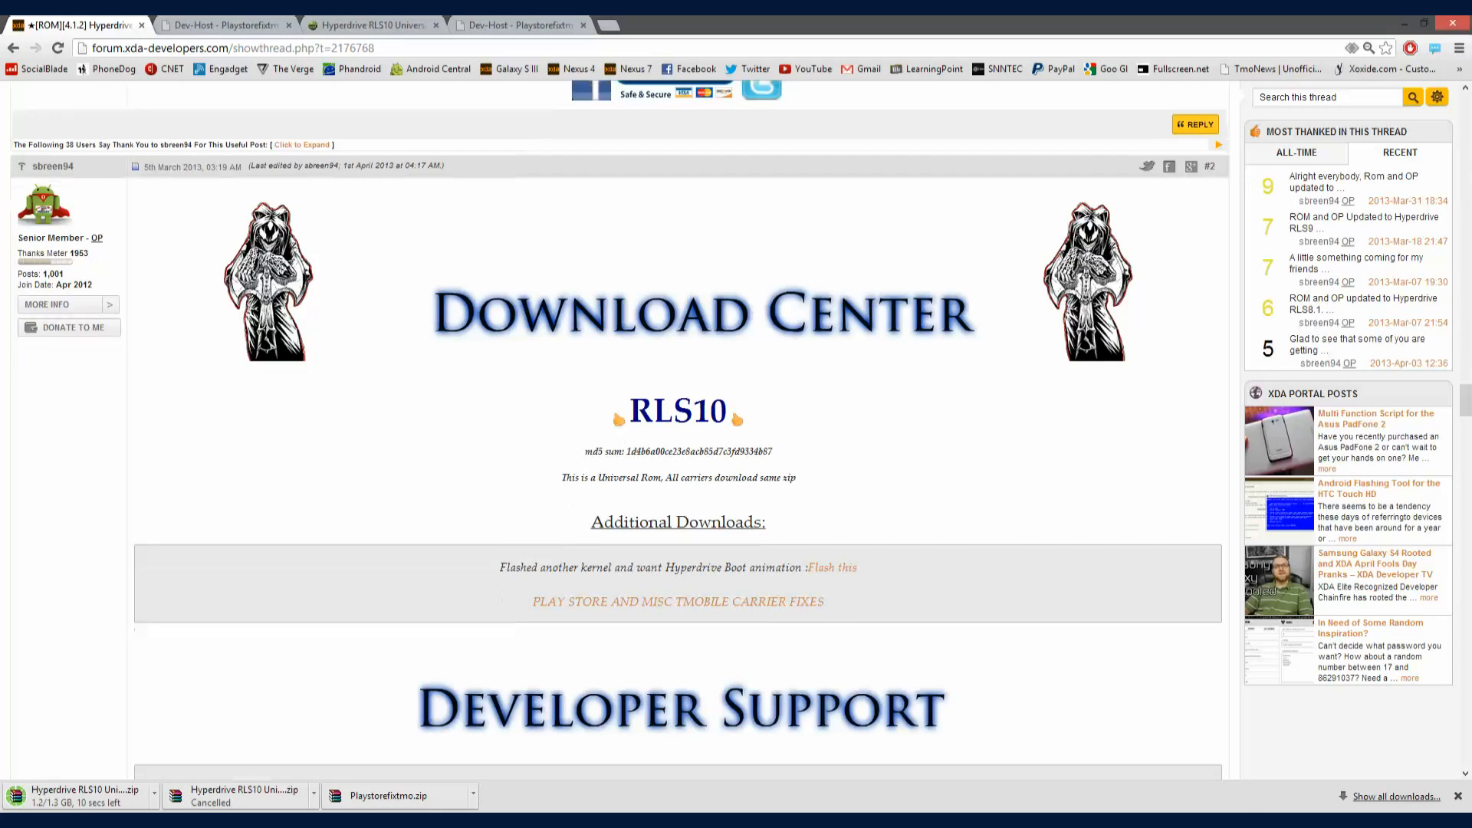
pyautogui.scroll(-3)
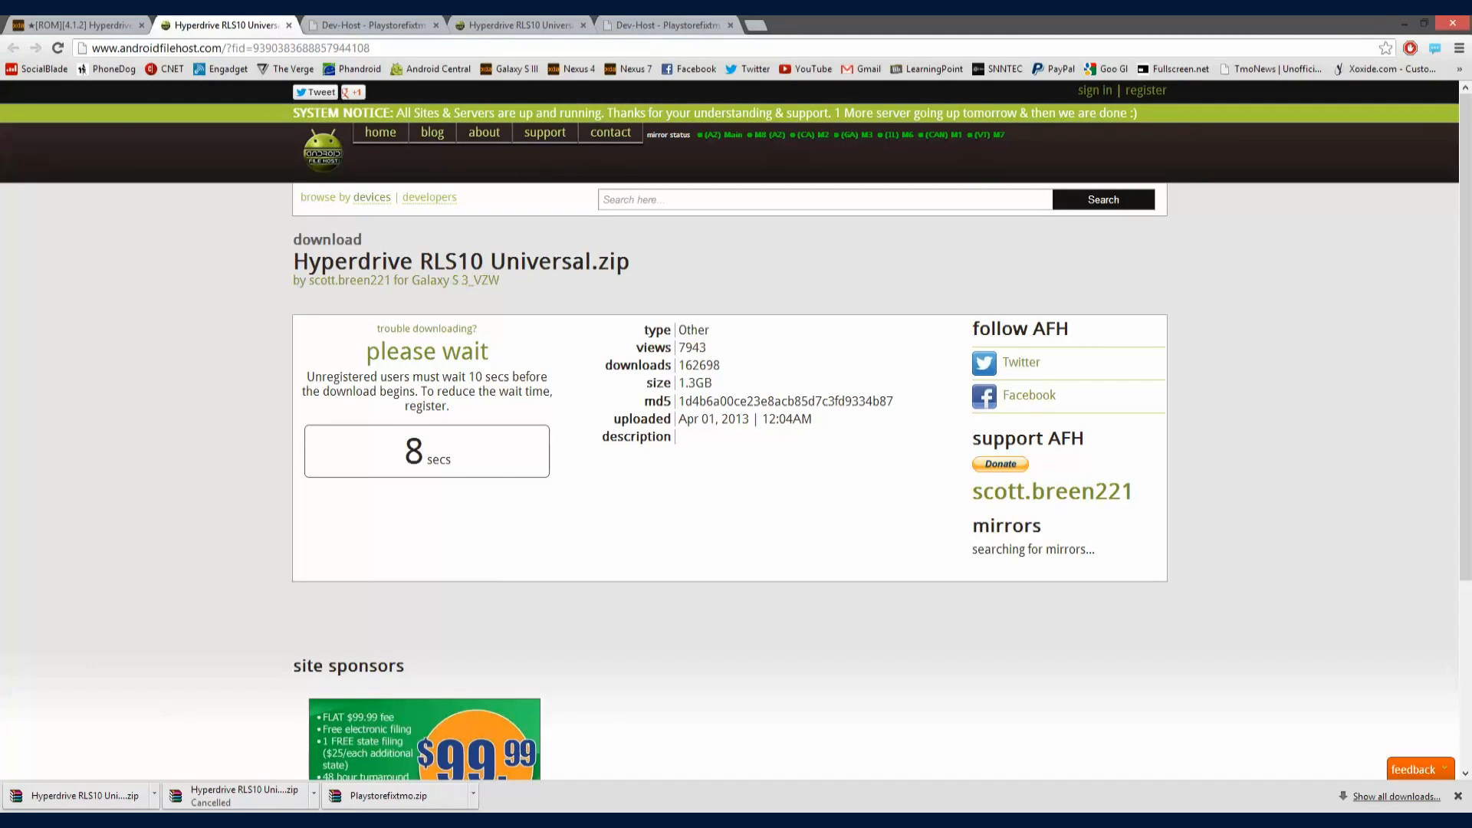
# - Wait out the AndroidFileHost countdown for Hyperdrive RLS10 Universal.zip
pyautogui.scroll(-3)
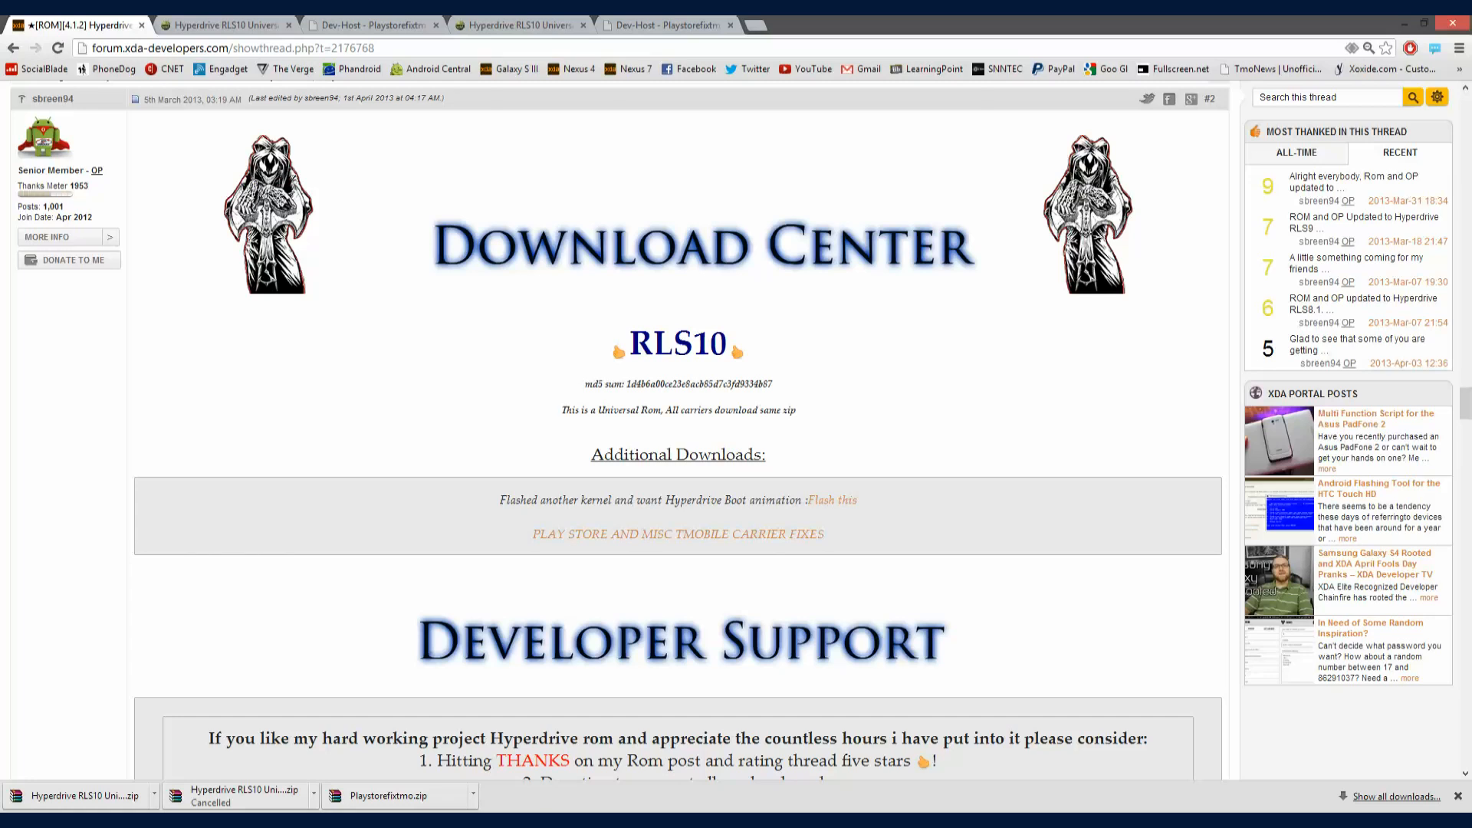
# - Download the 'PLAY STORE AND MISC TMOBILE CARRIER FIXES' zip from the XDA Download Center
pyautogui.scroll(-3)
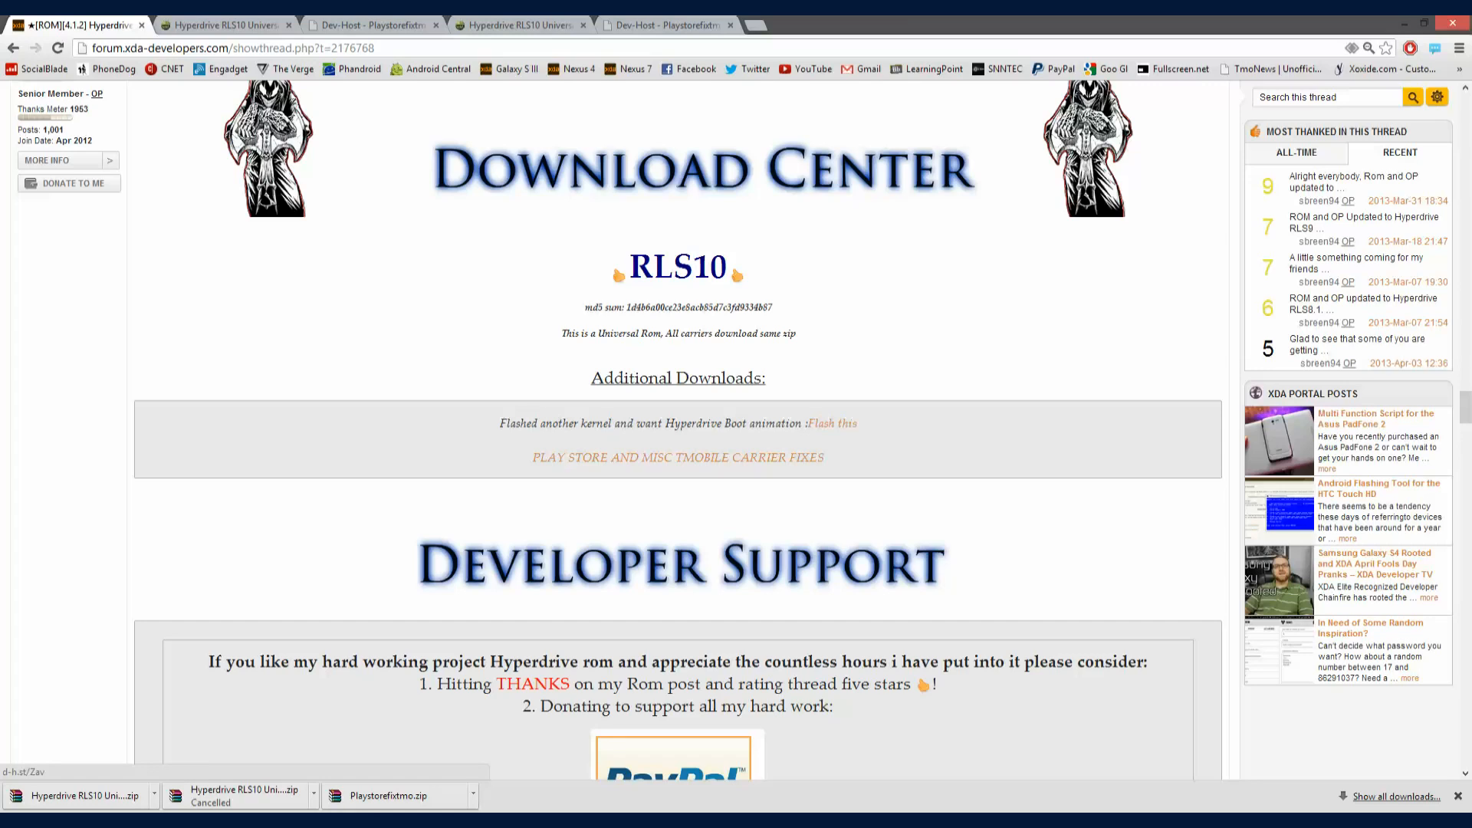
pyautogui.click(225, 24)
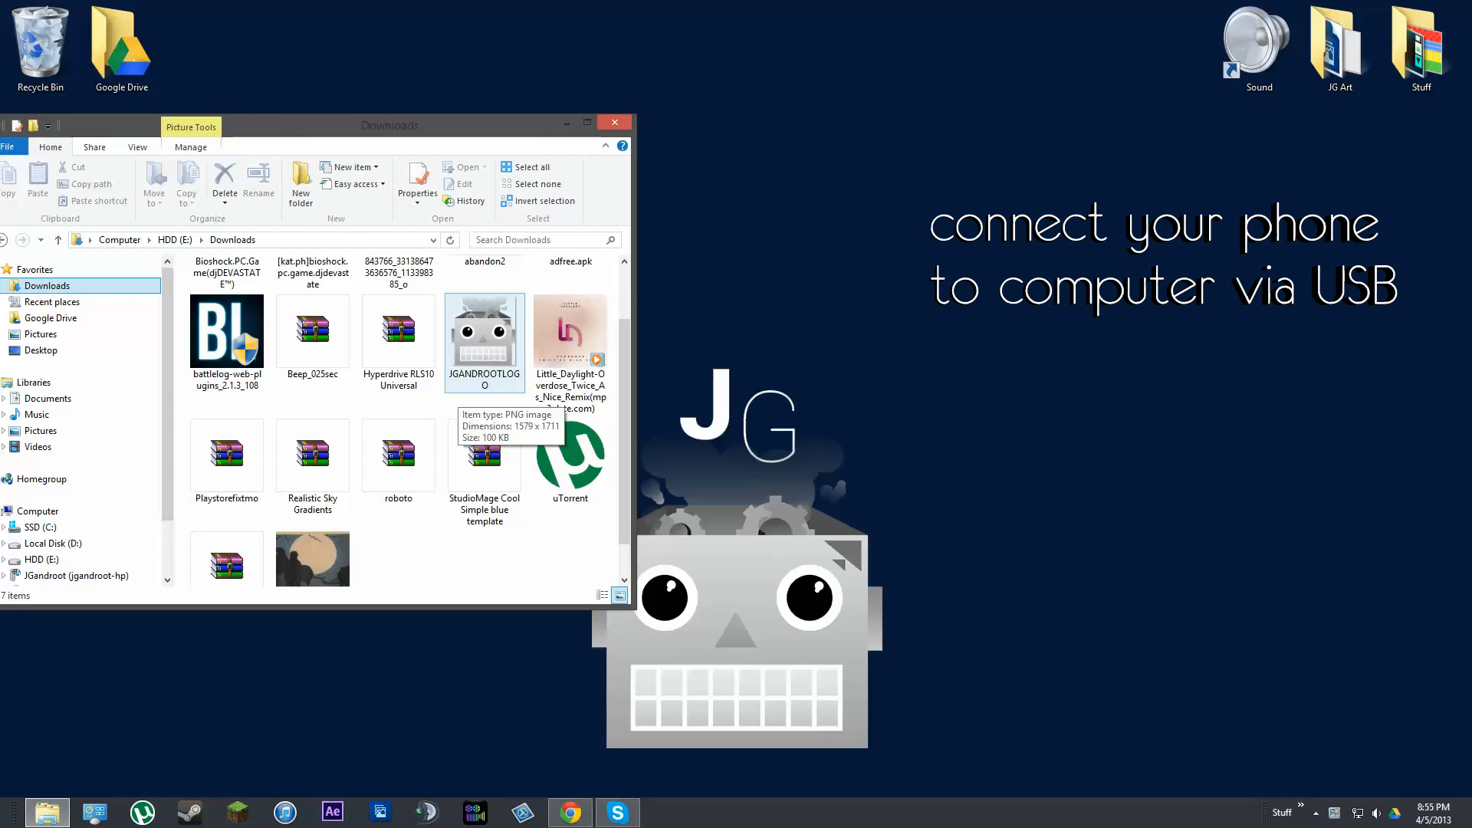
# - Select both Hyperdrive zips and open SGH-T999 > Internal storage > Download
pyautogui.click(398, 329)
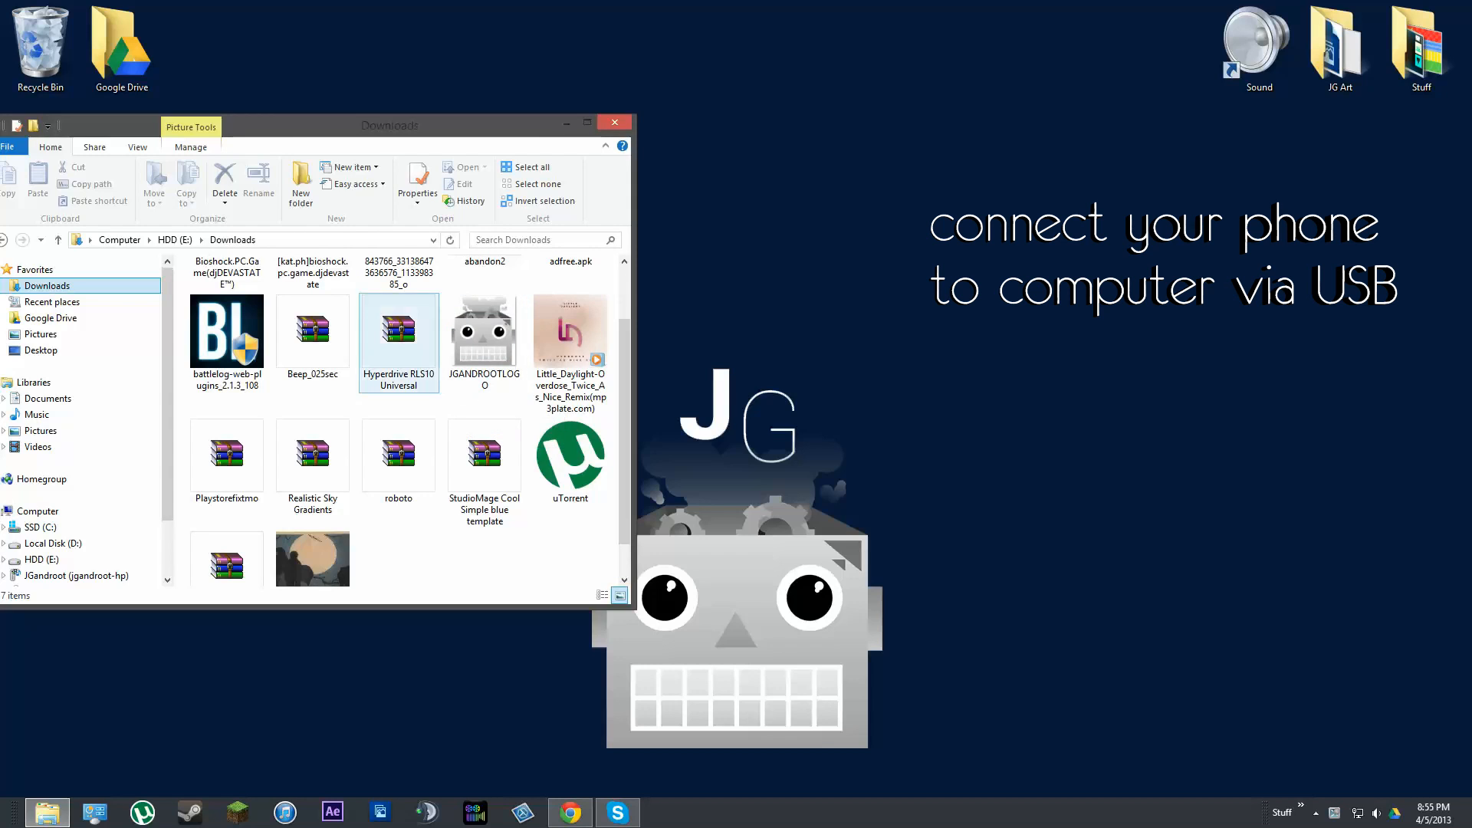
pyautogui.click(398, 329)
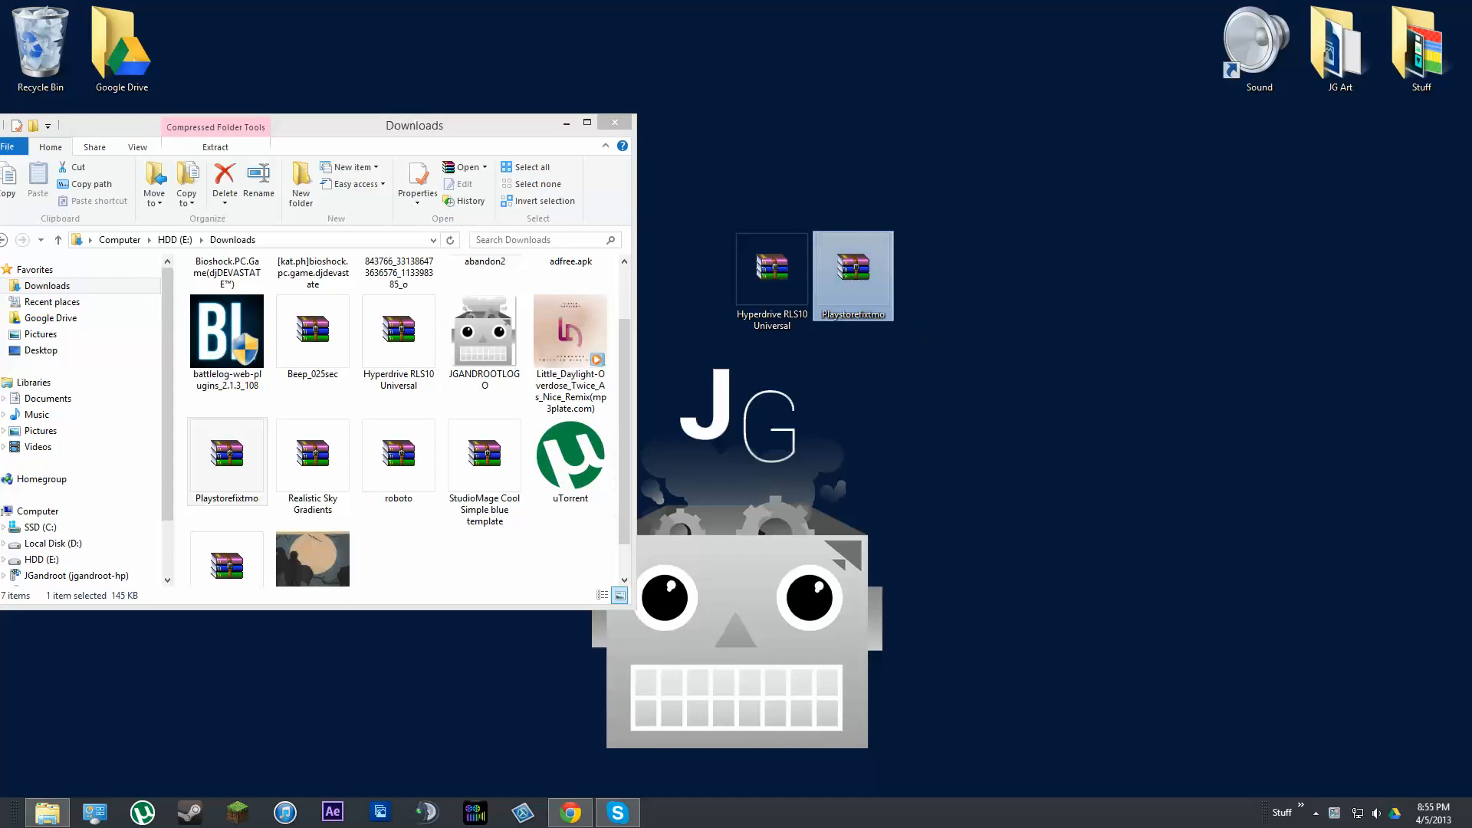
pyautogui.click(614, 122)
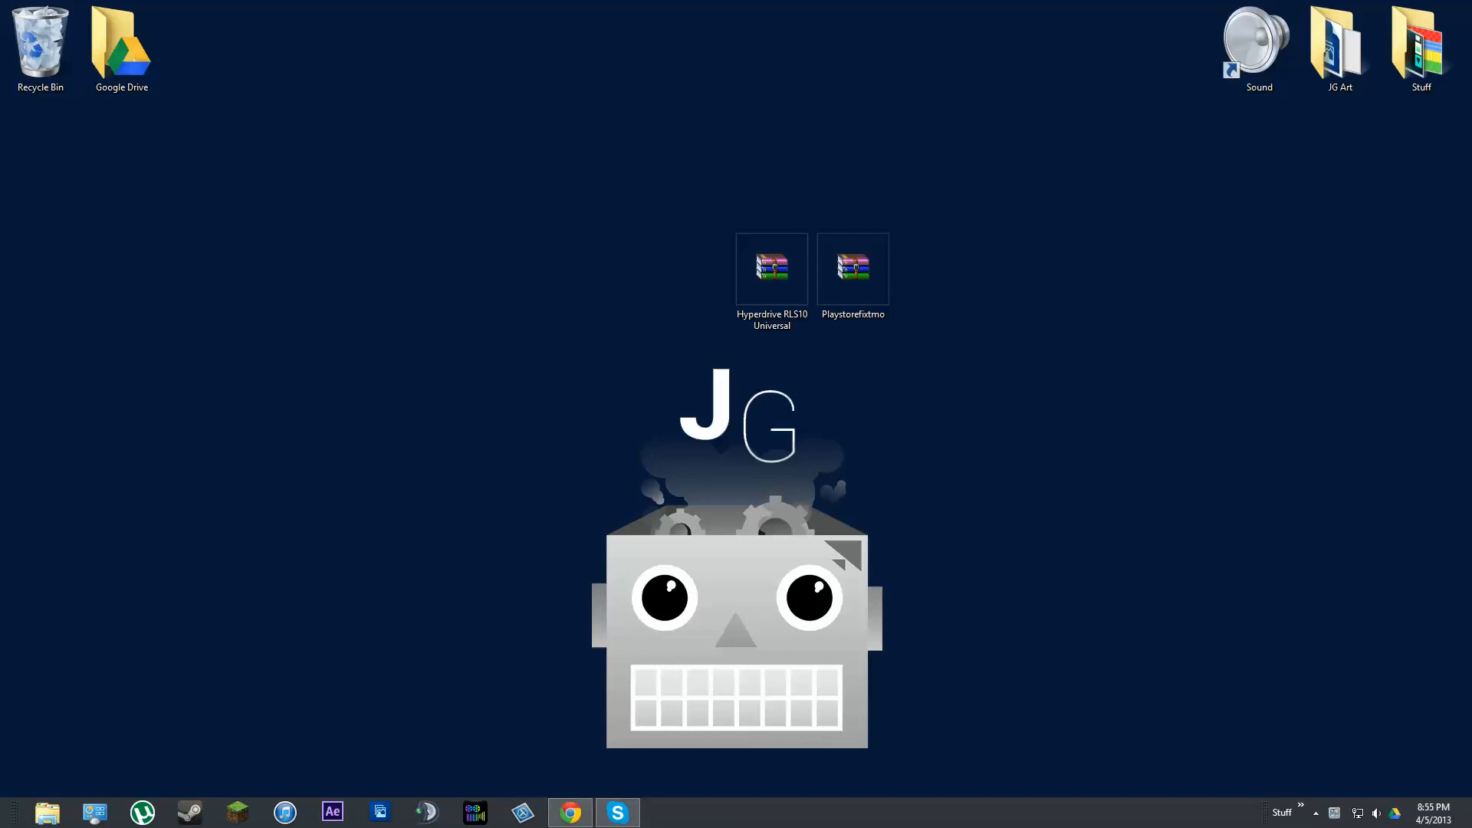
pyautogui.click(47, 812)
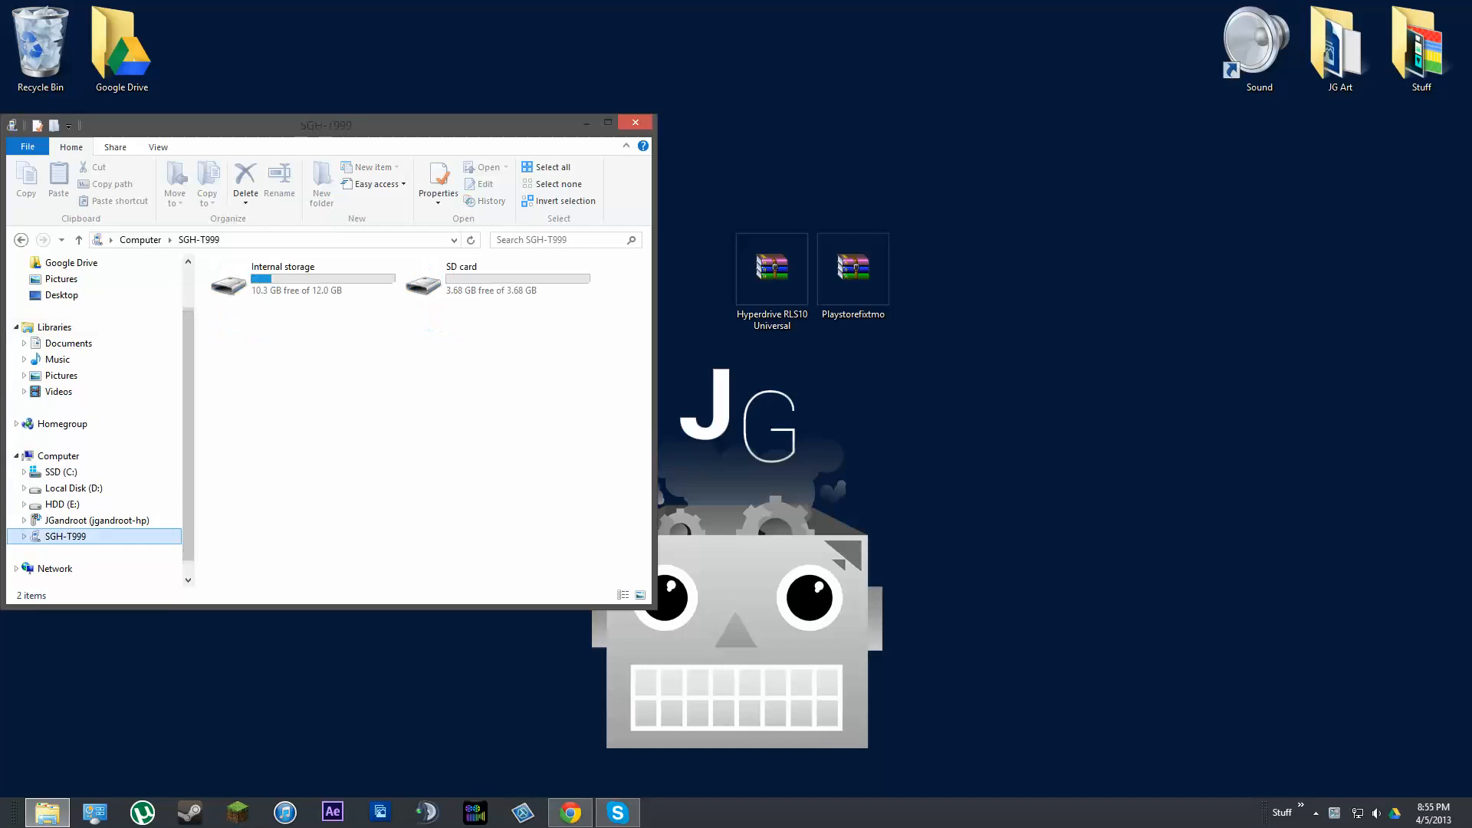
pyautogui.click(497, 278)
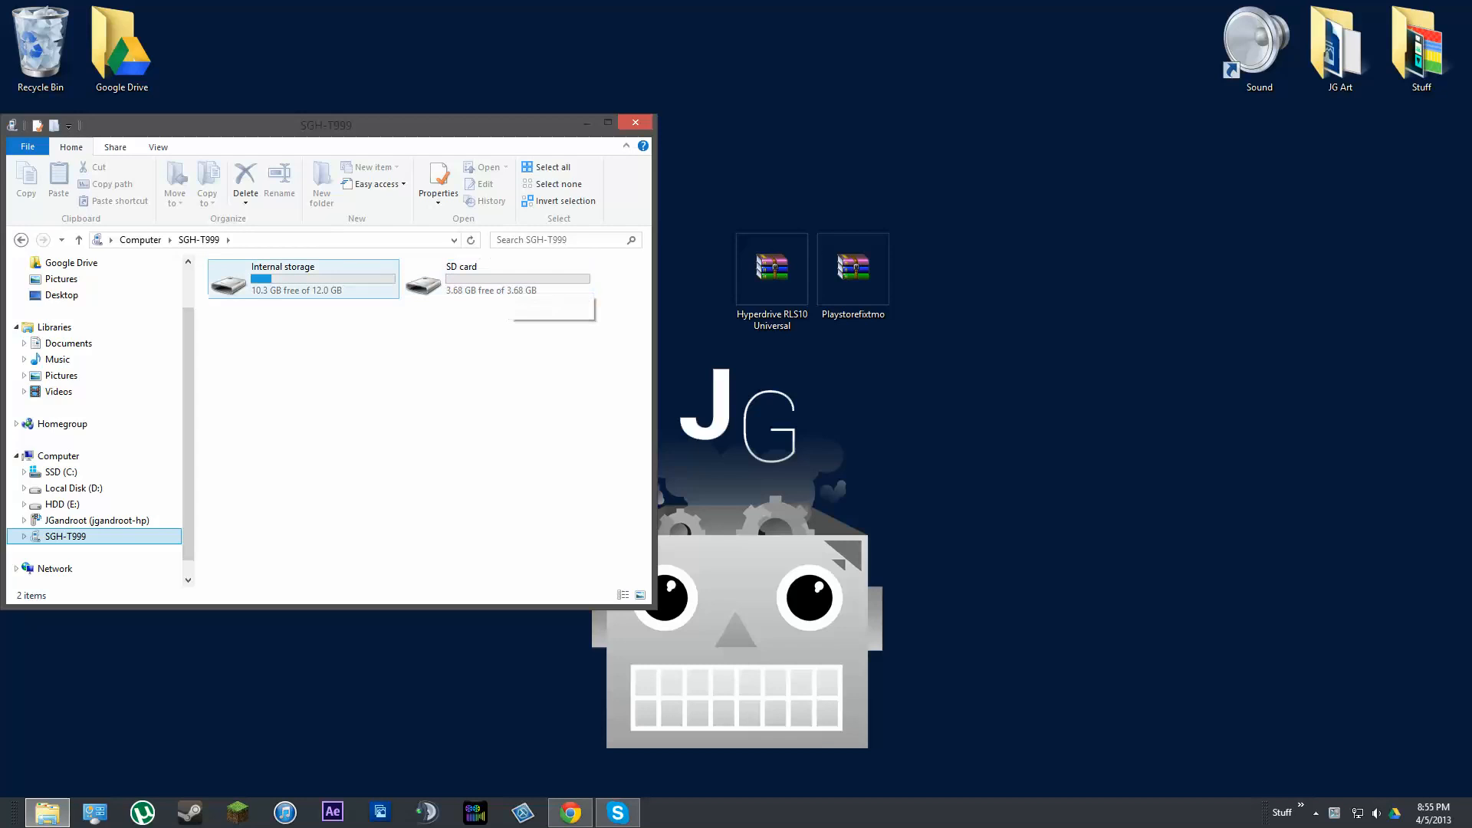
pyautogui.click(282, 276)
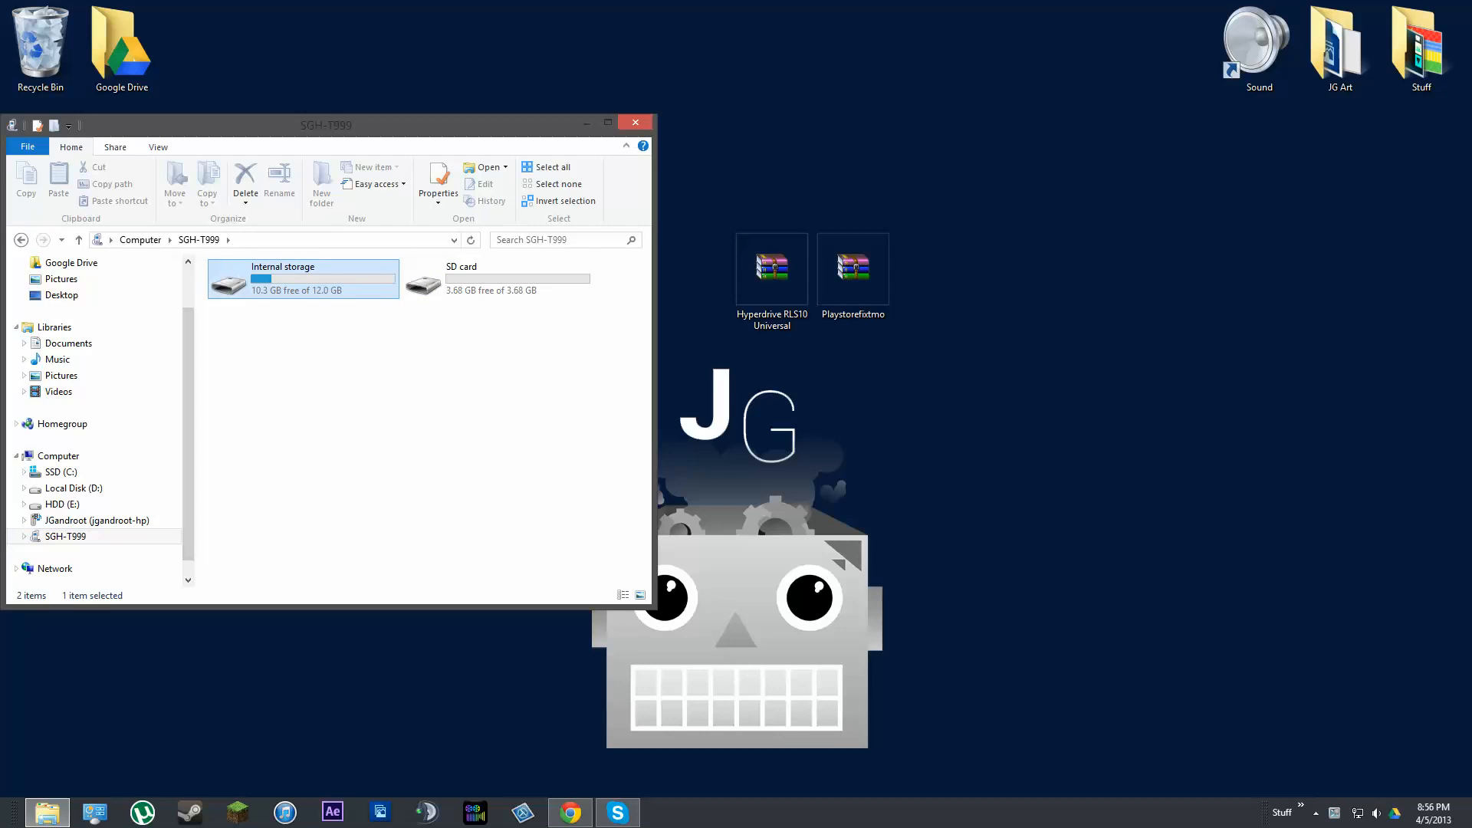
pyautogui.doubleClick(282, 278)
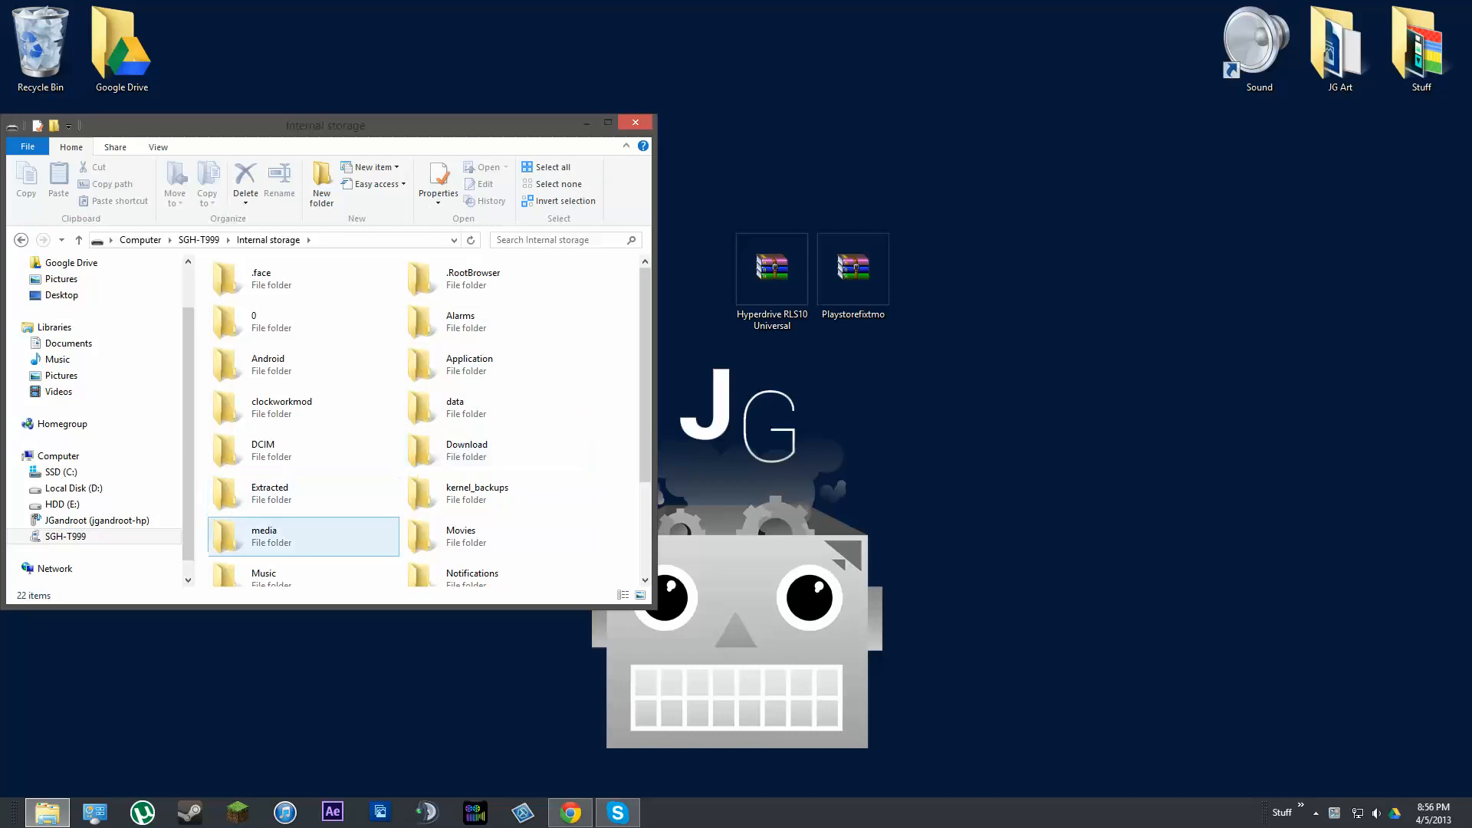
pyautogui.doubleClick(467, 451)
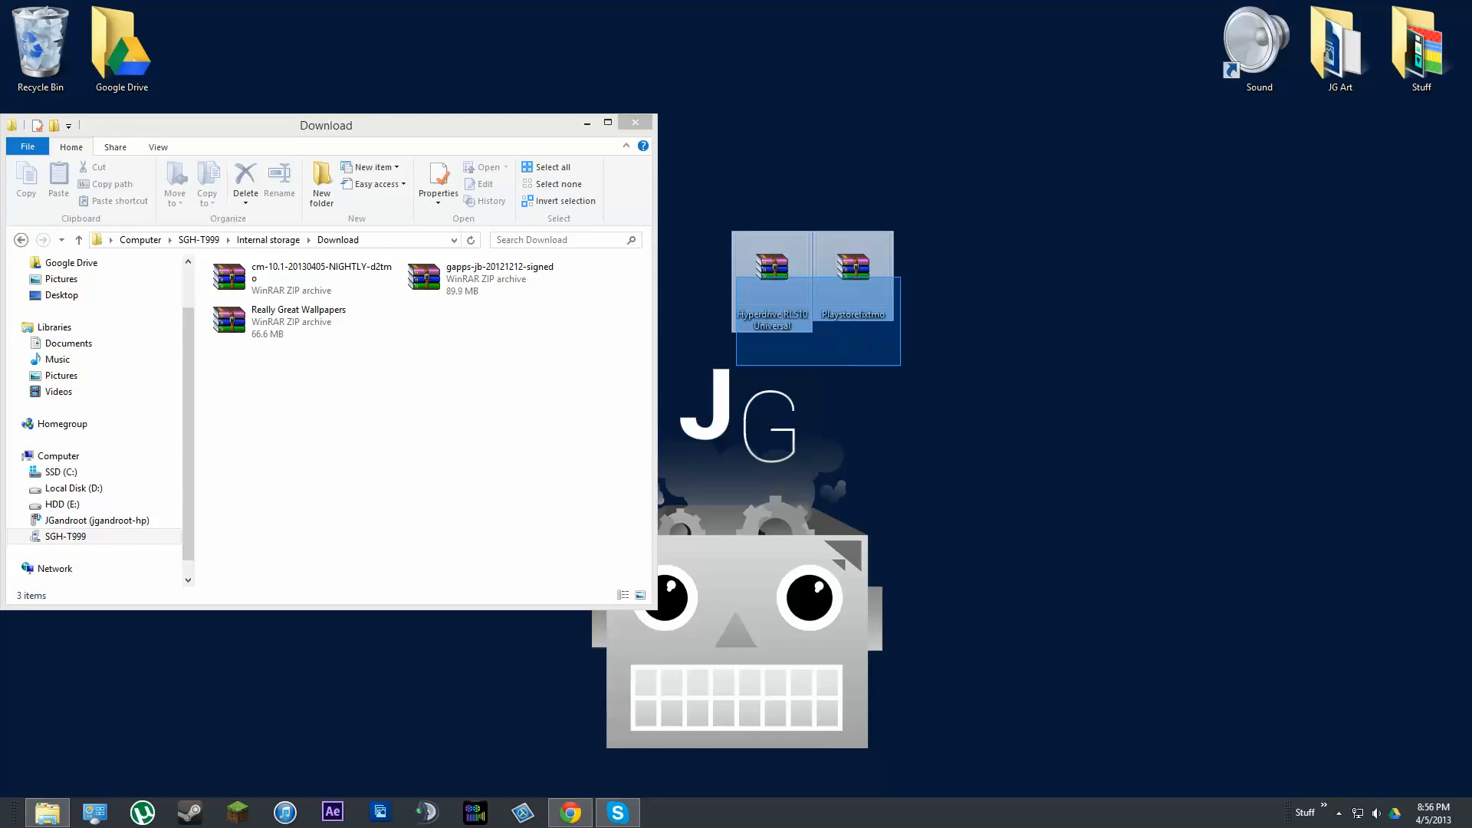
# - Copy the Hyperdrive RLS10 Universal and Playstorefixtmo zips into the phone's Download folder
pyautogui.moveTo(813, 282); pyautogui.dragTo(512, 385)
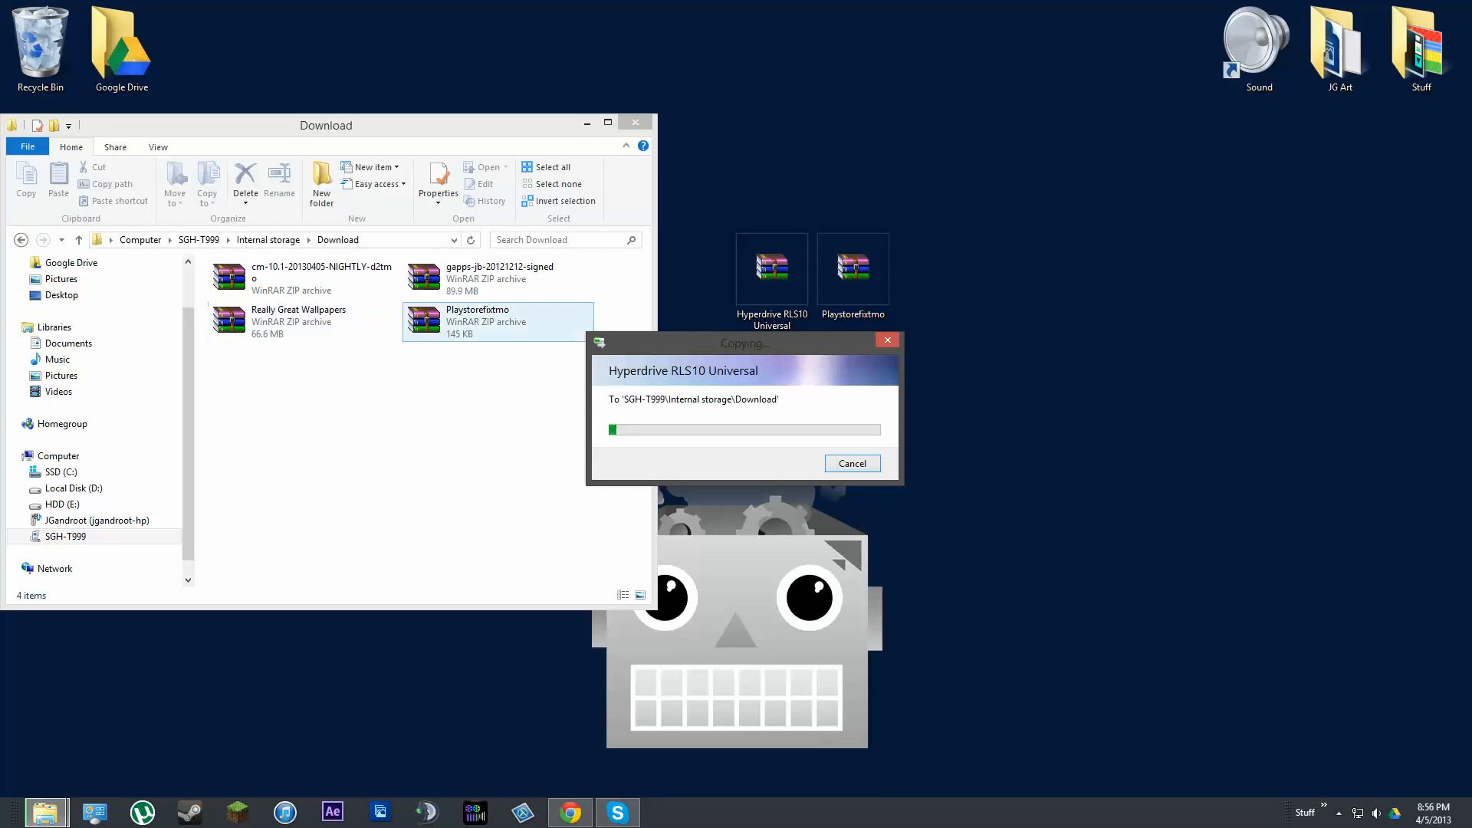
pyautogui.click(497, 272)
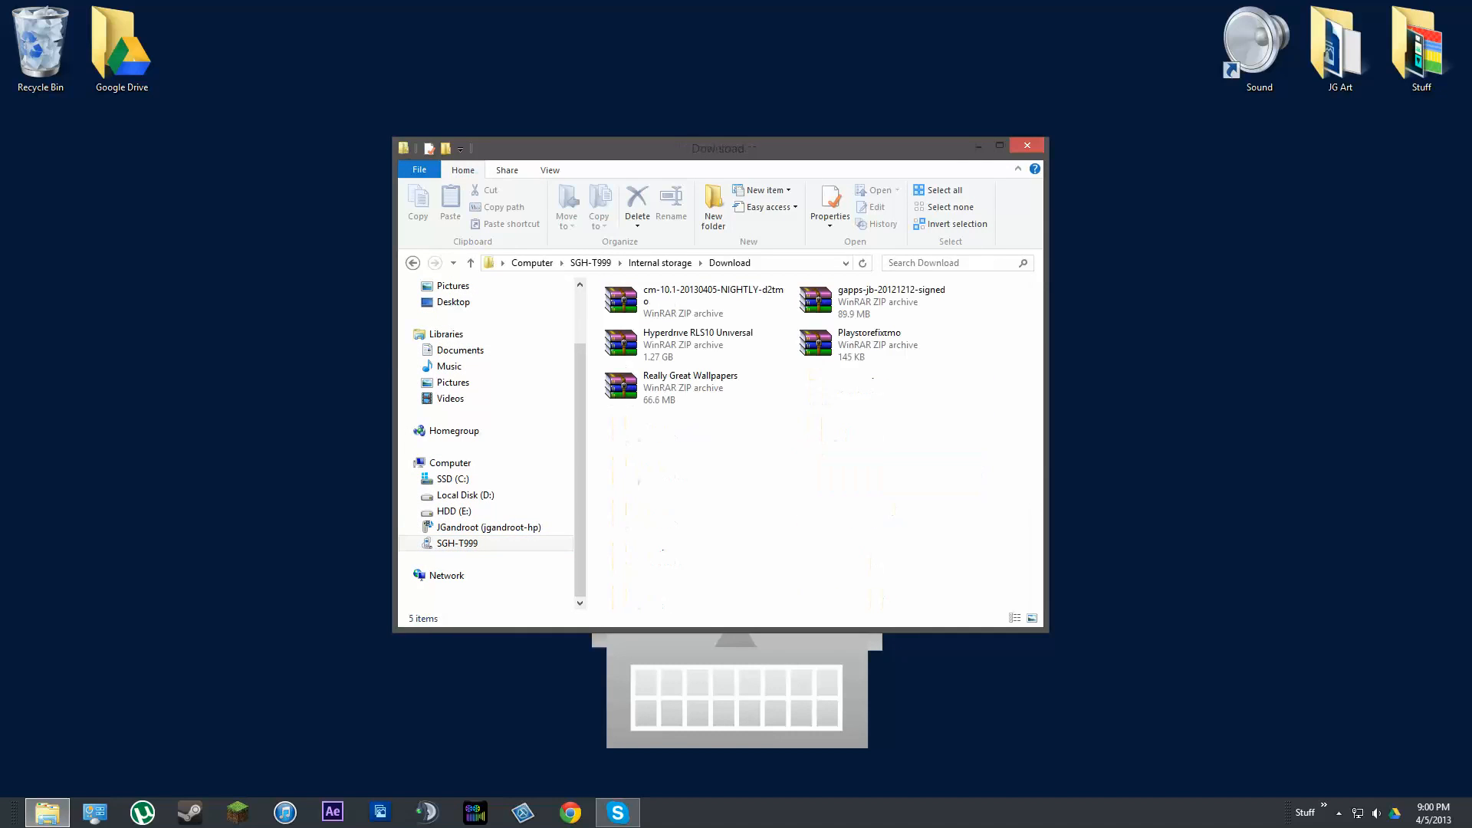
pyautogui.click(867, 344)
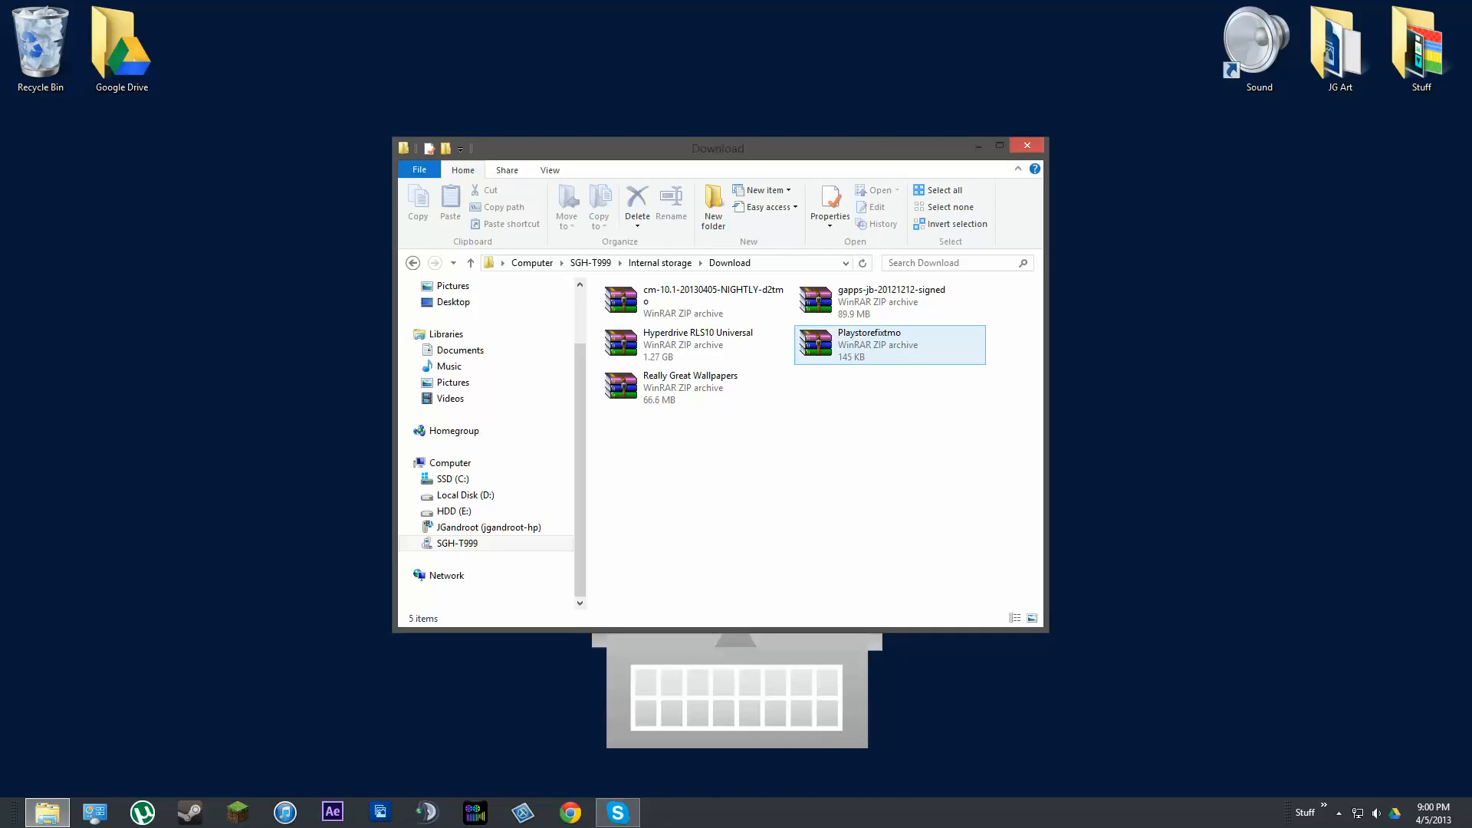
pyautogui.click(697, 344)
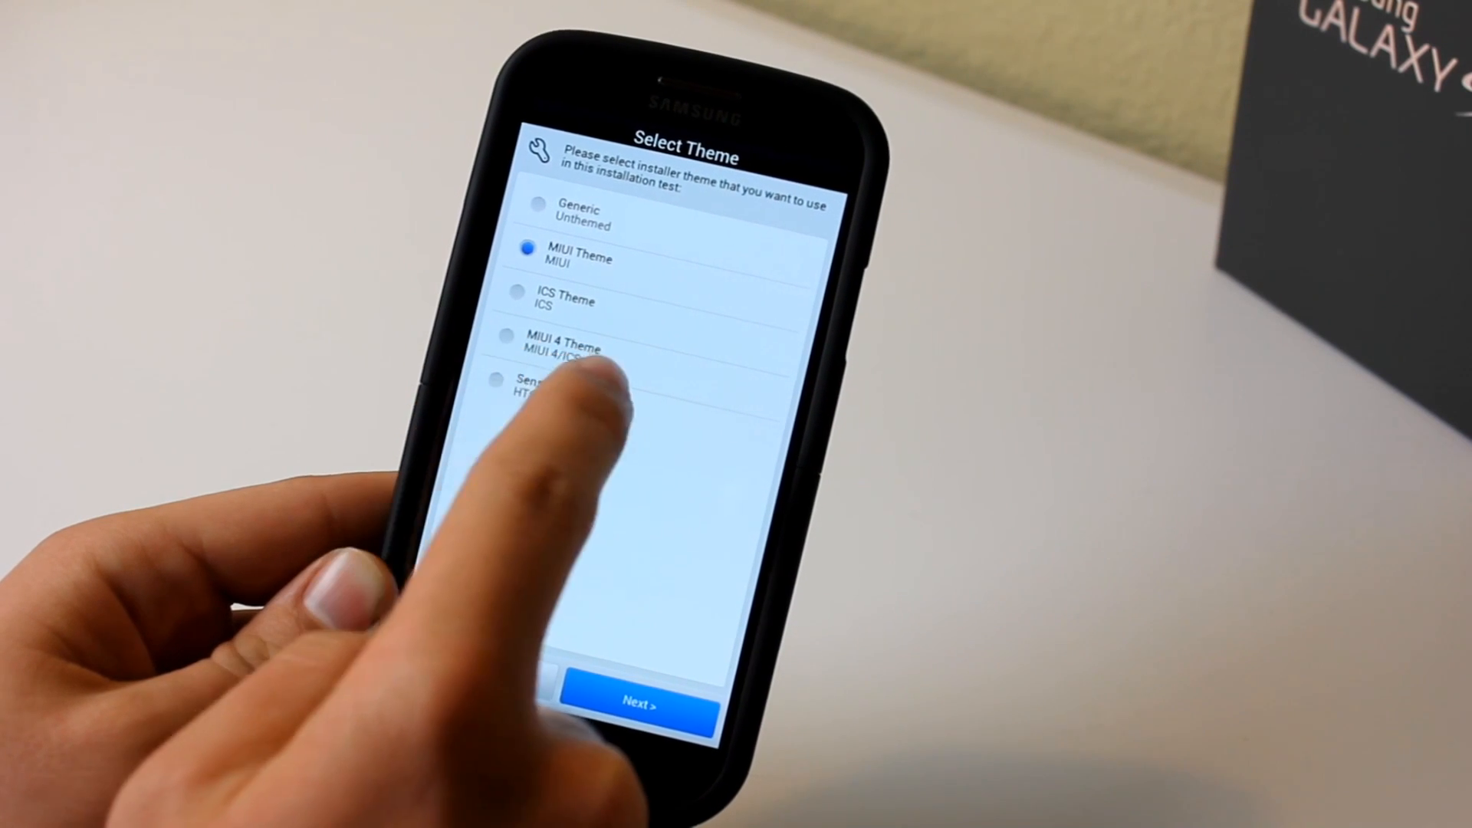
# - Pick the MIUI installer theme, agree to the terms and move past the changelog
pyautogui.click(638, 704)
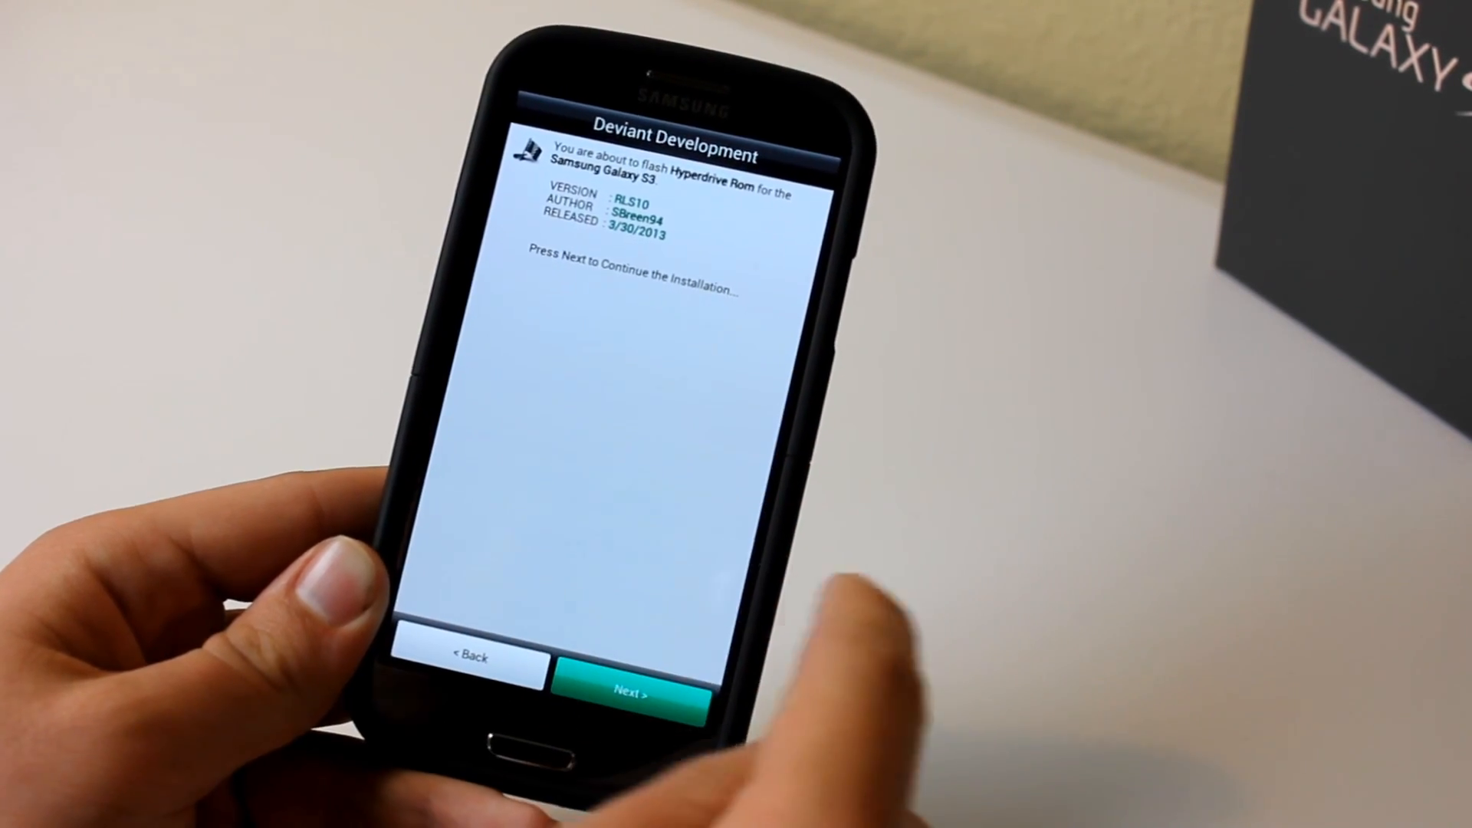
pyautogui.click(639, 690)
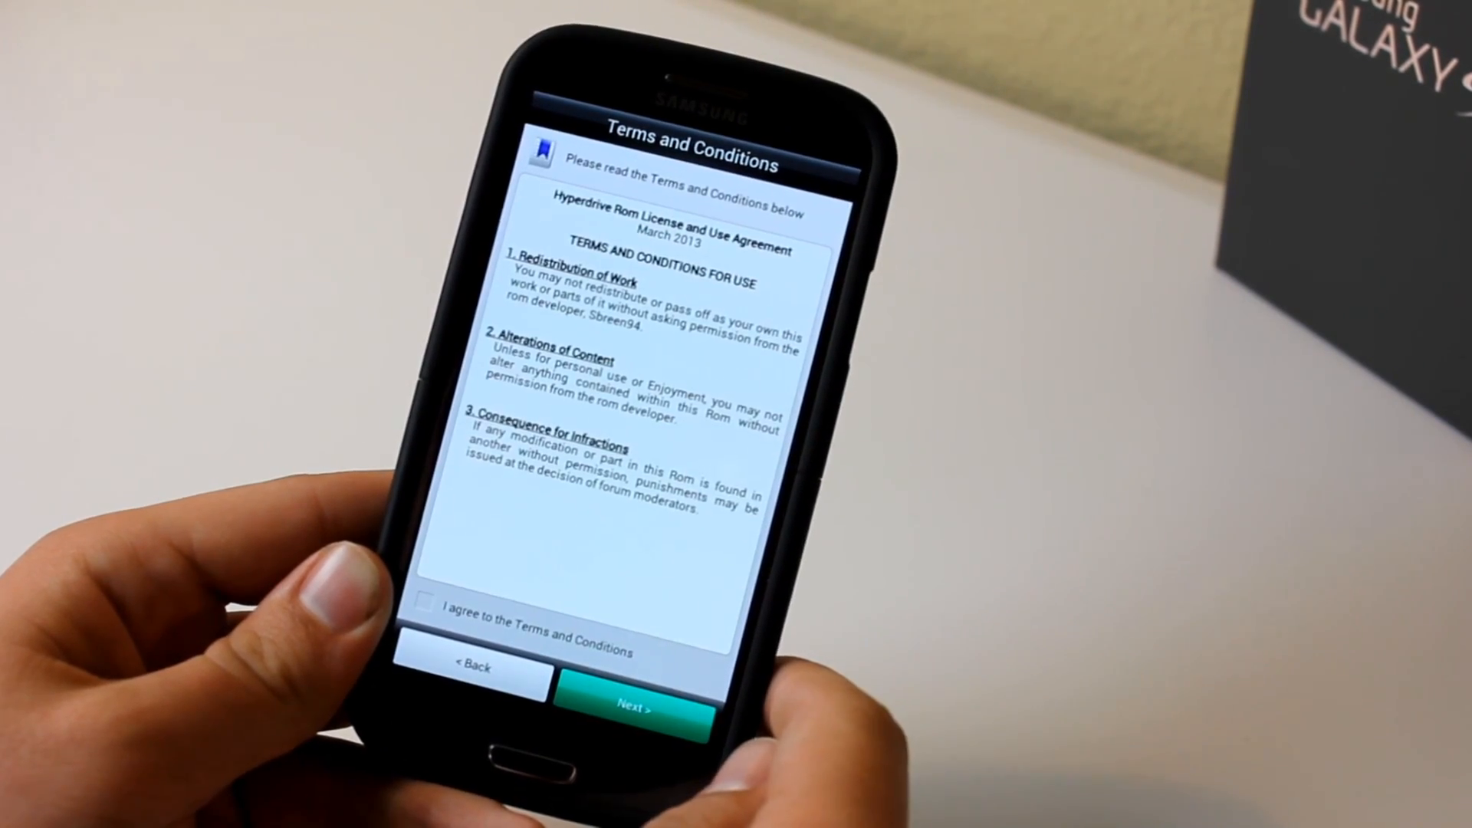
pyautogui.click(422, 603)
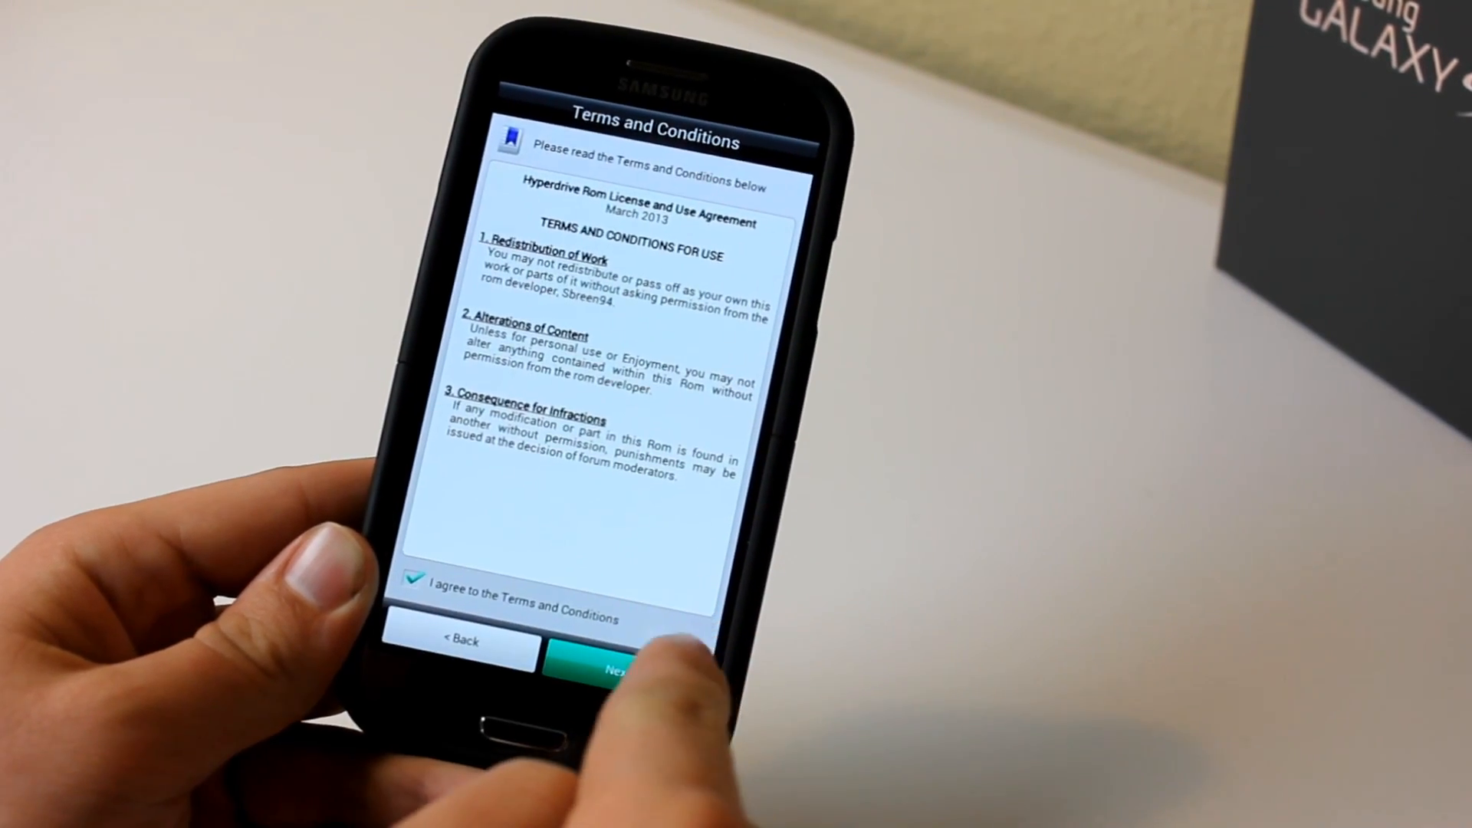
pyautogui.click(615, 666)
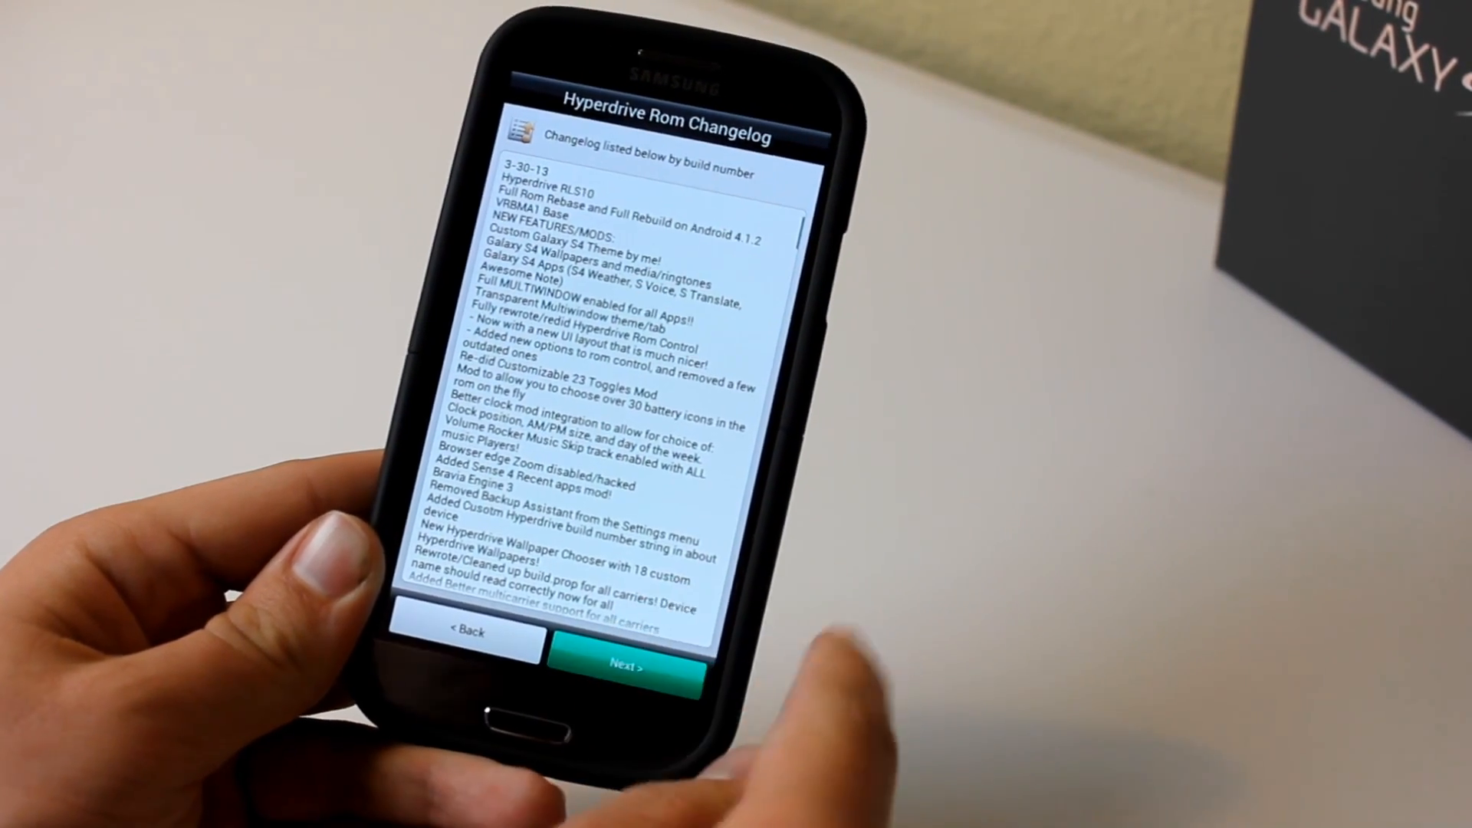
pyautogui.click(634, 662)
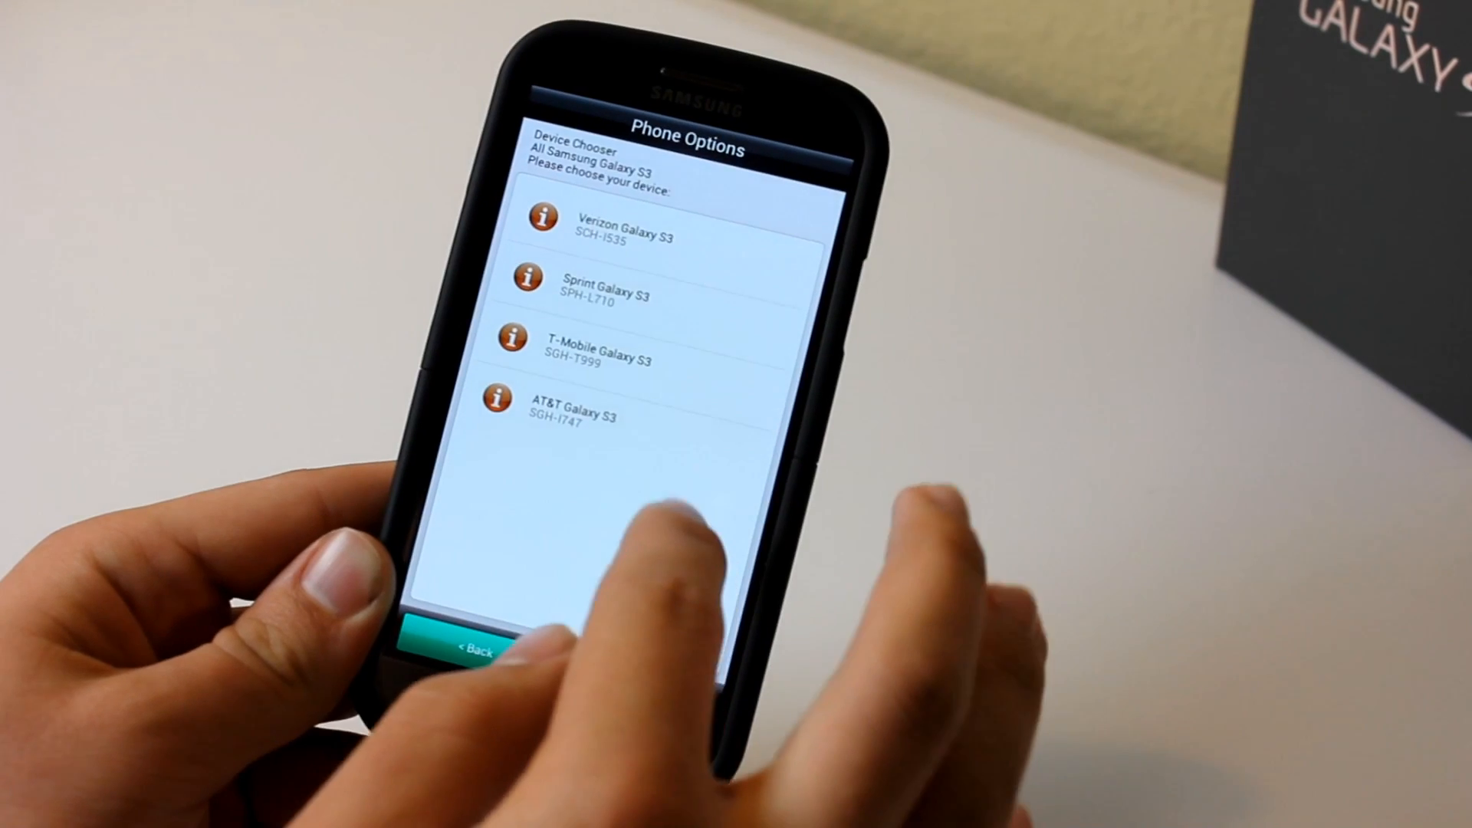
# - Select the phone's carrier model and scroll to the file explorer options
pyautogui.click(611, 226)
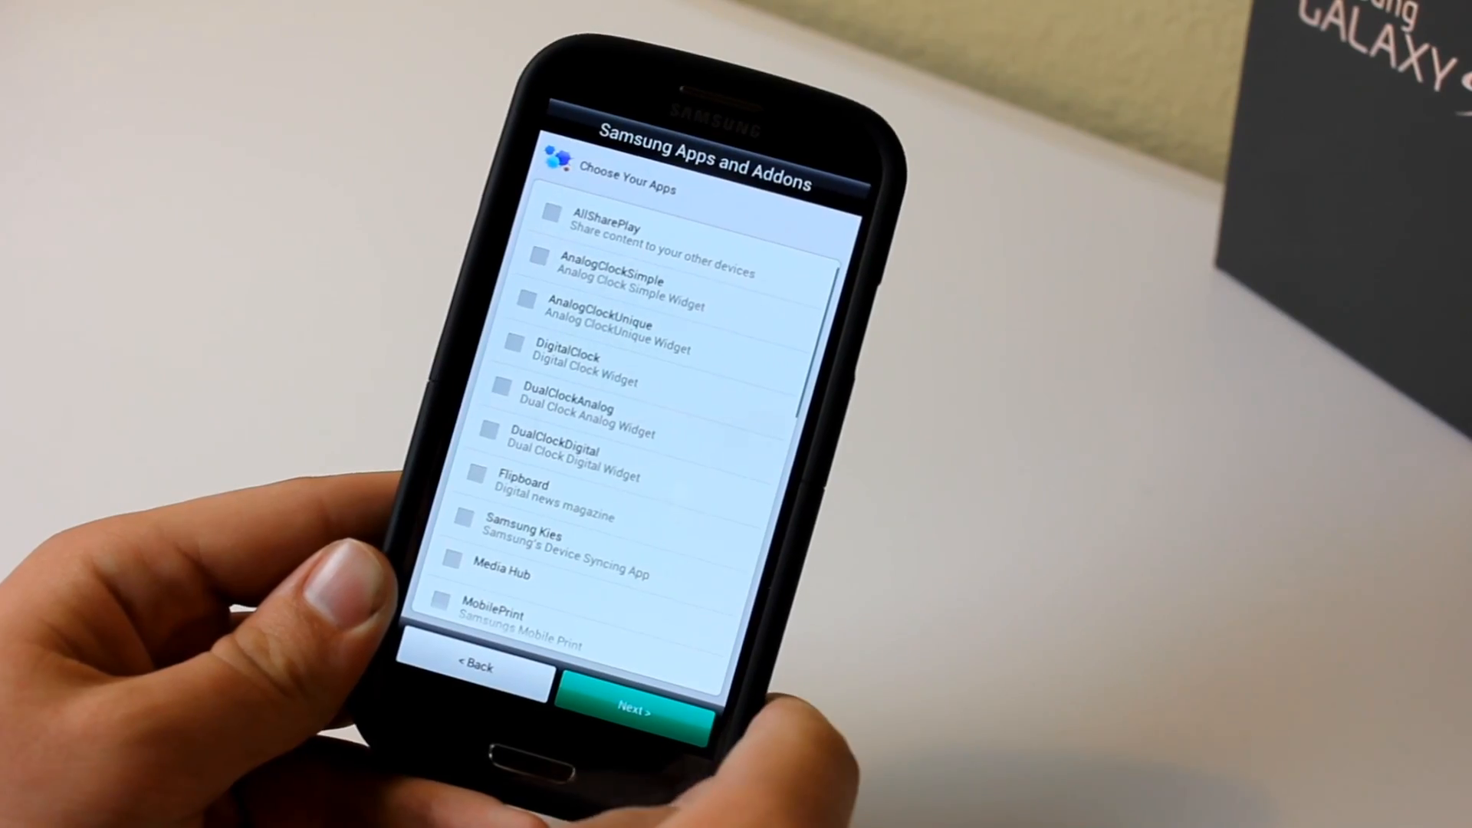
pyautogui.scroll(-3)
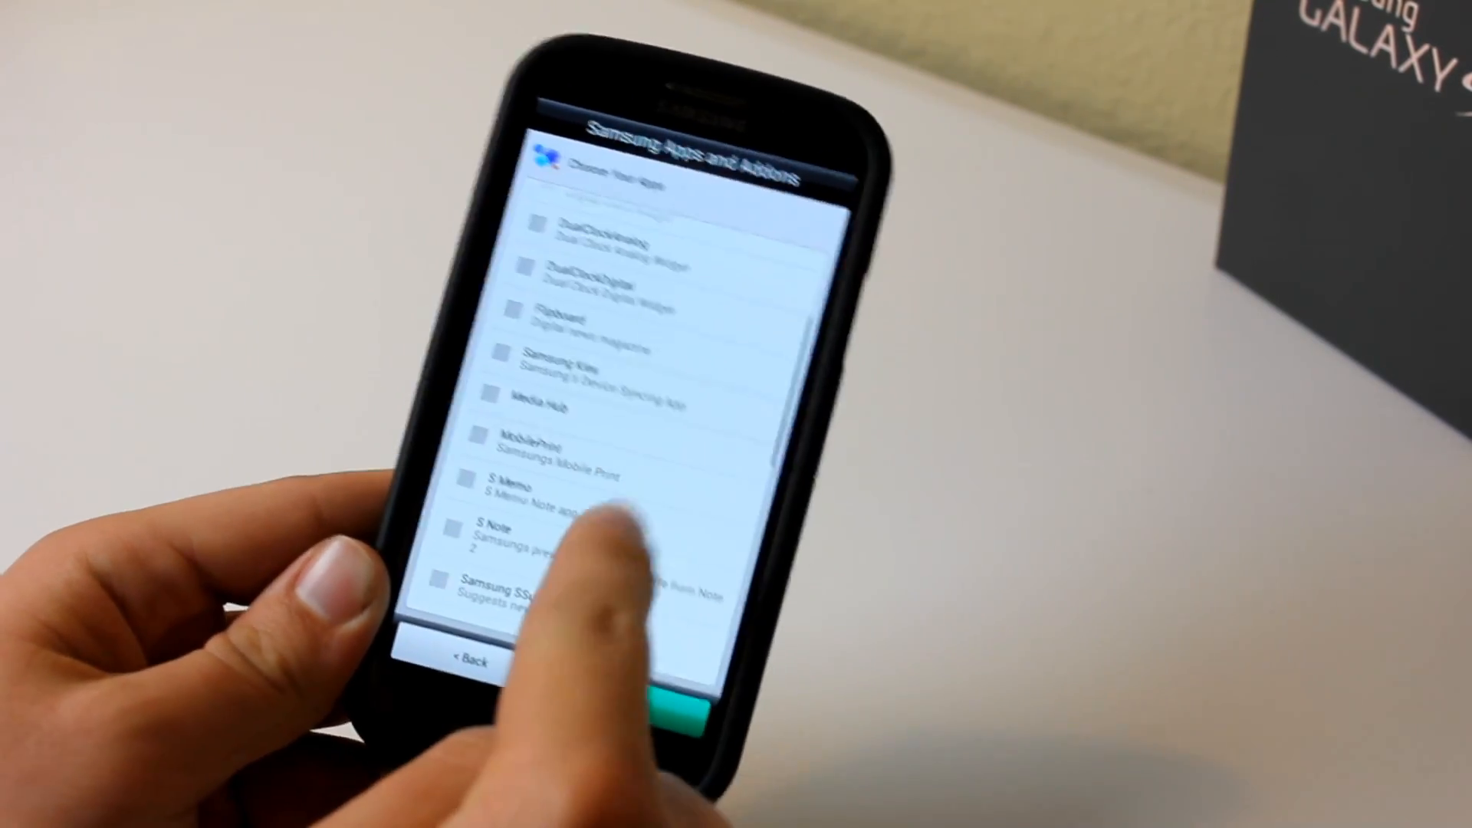
pyautogui.scroll(-3)
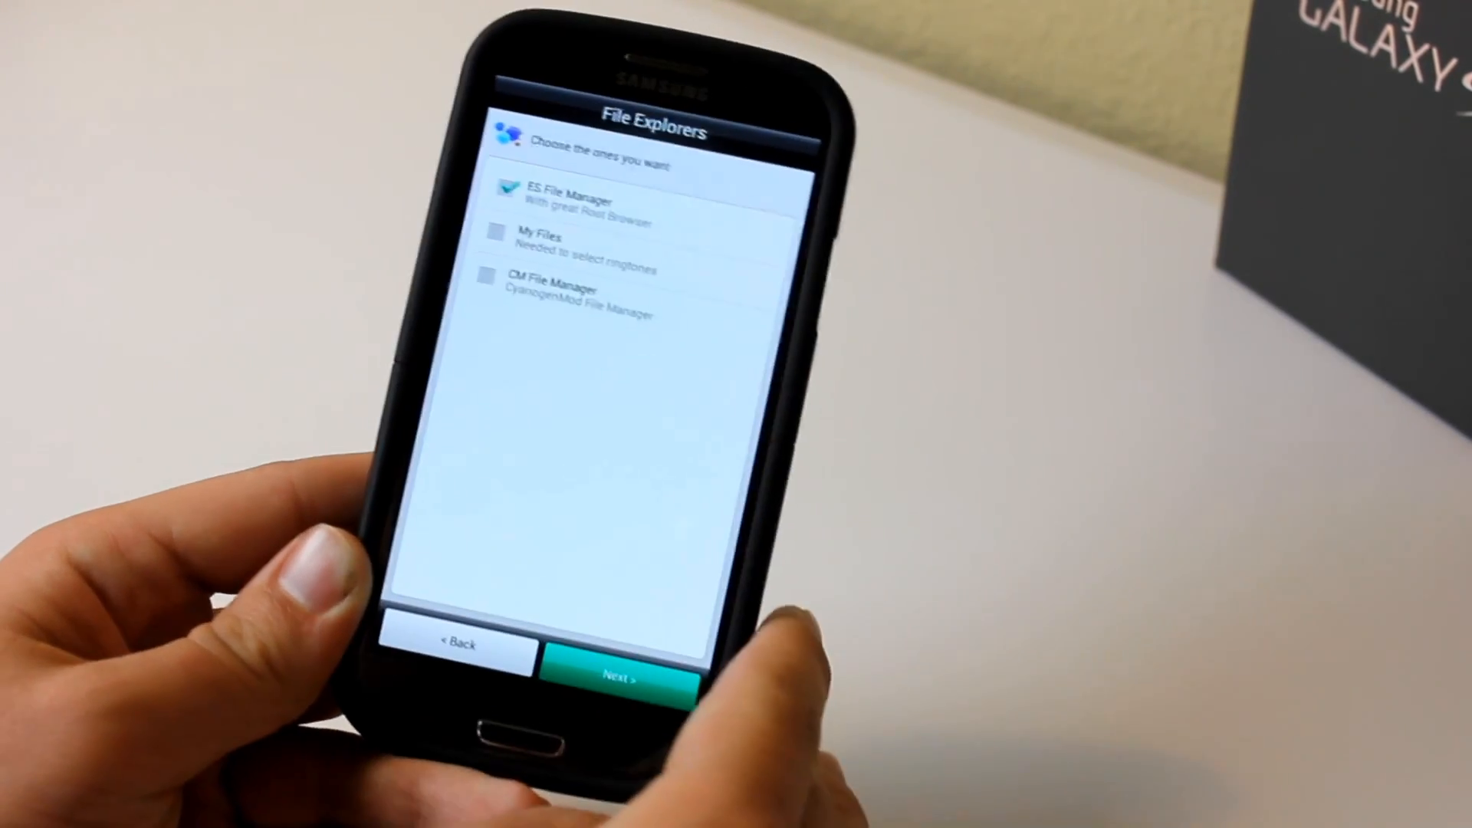
# - Tick AOSP Calculator and Messaging, Gmail, Google Maps and Play Music
pyautogui.click(616, 677)
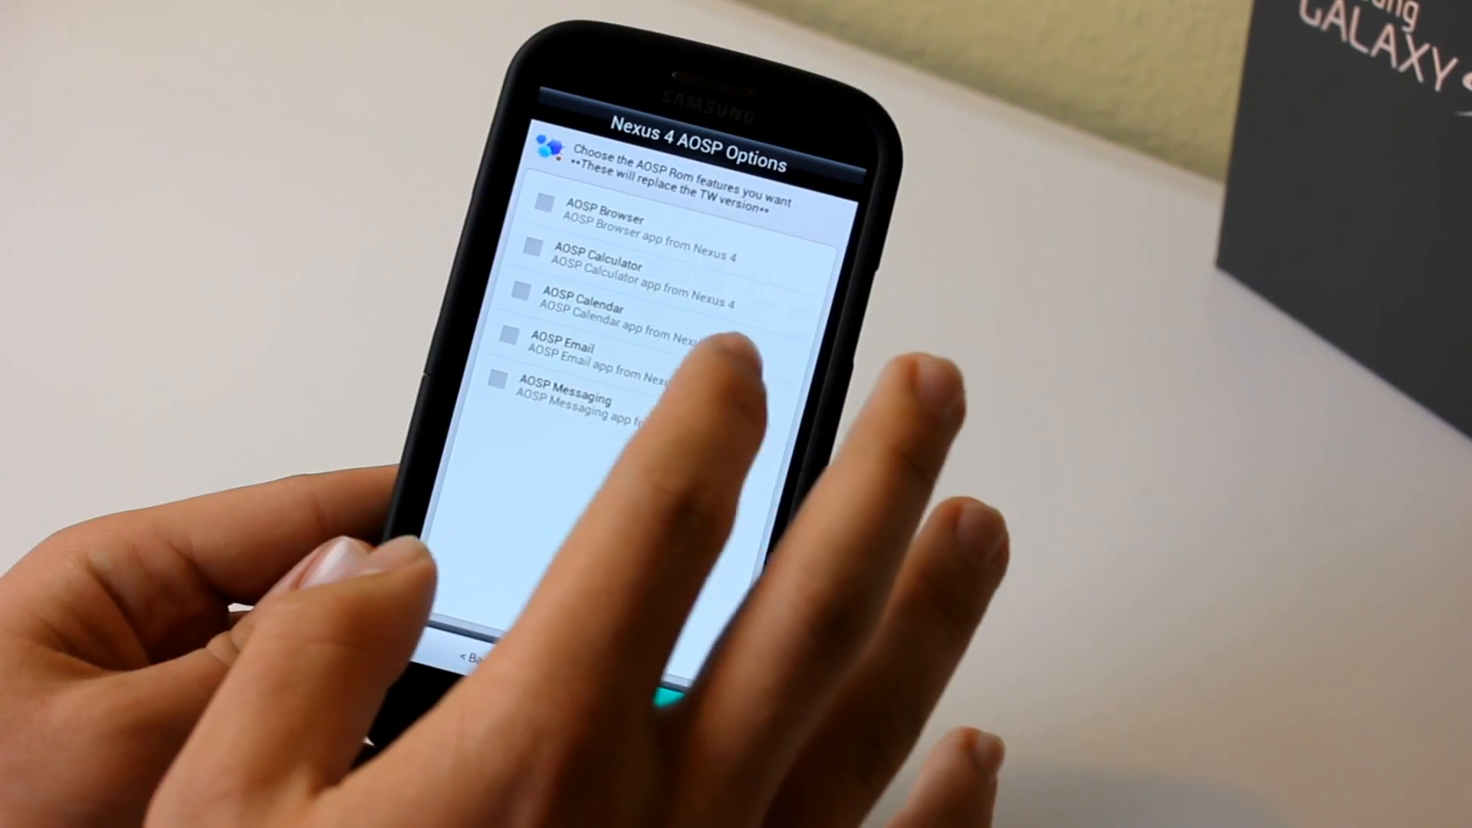
pyautogui.click(543, 251)
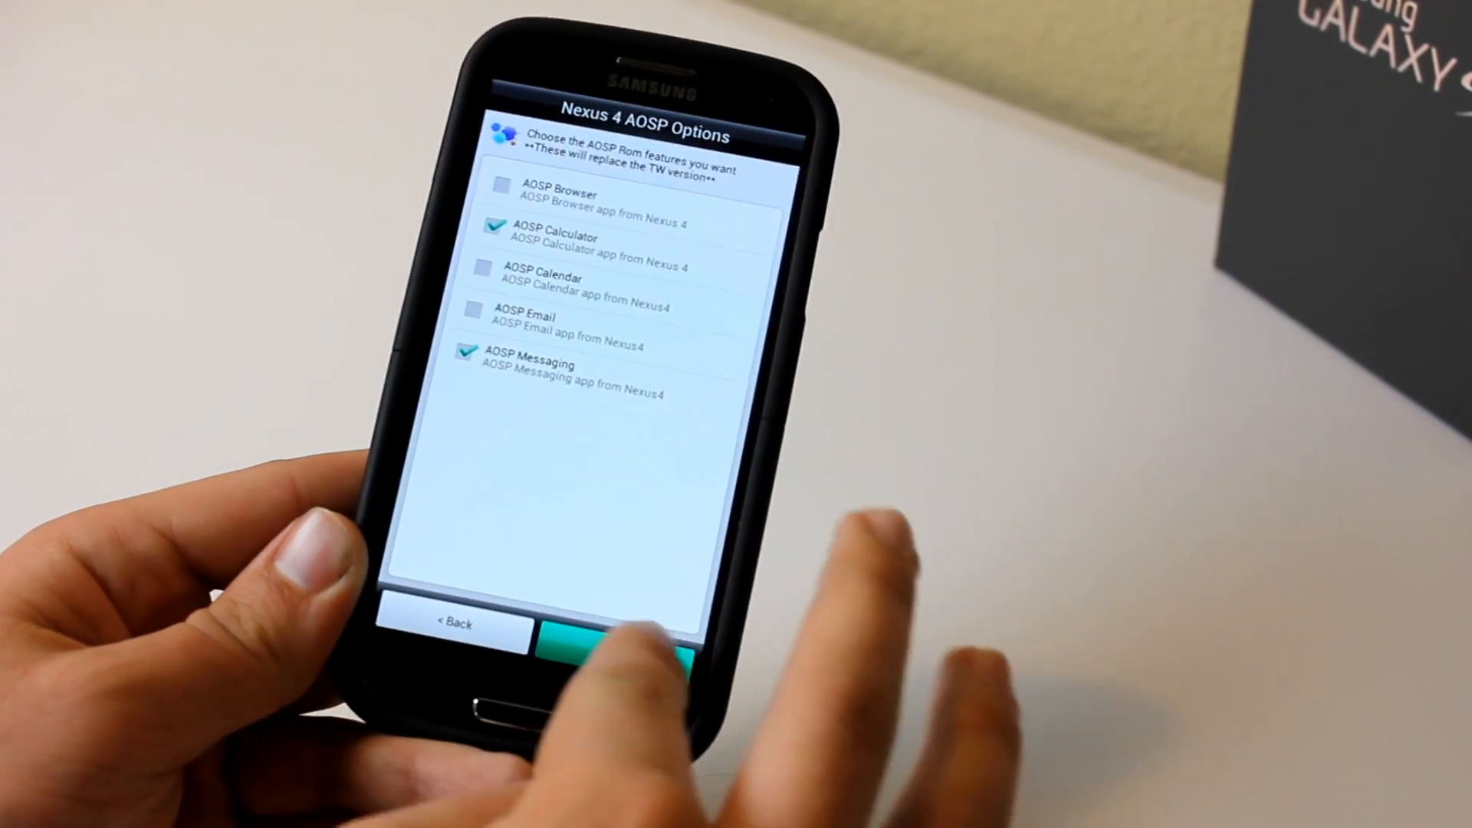
pyautogui.click(620, 643)
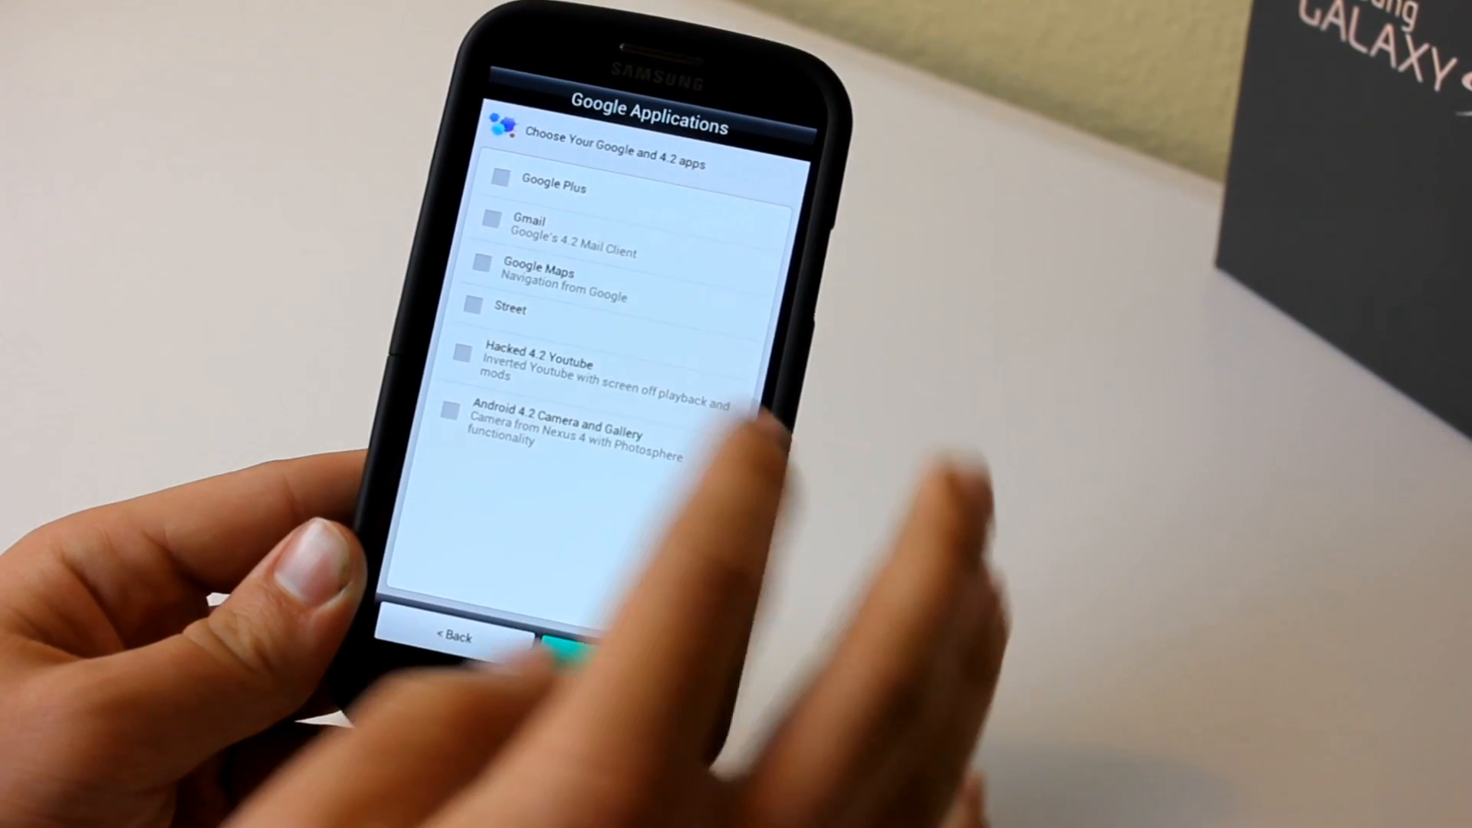
pyautogui.click(515, 240)
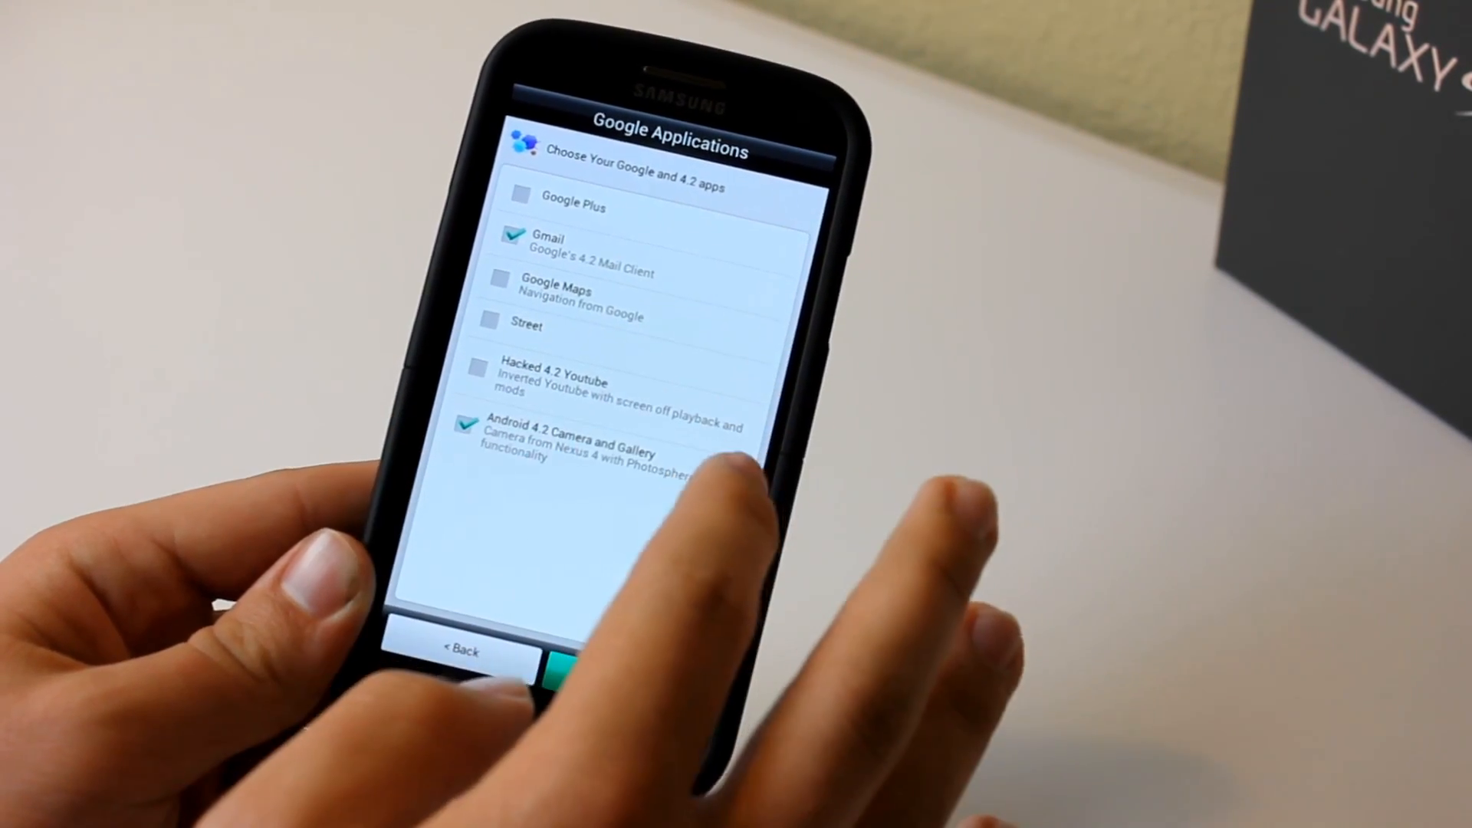
pyautogui.click(501, 292)
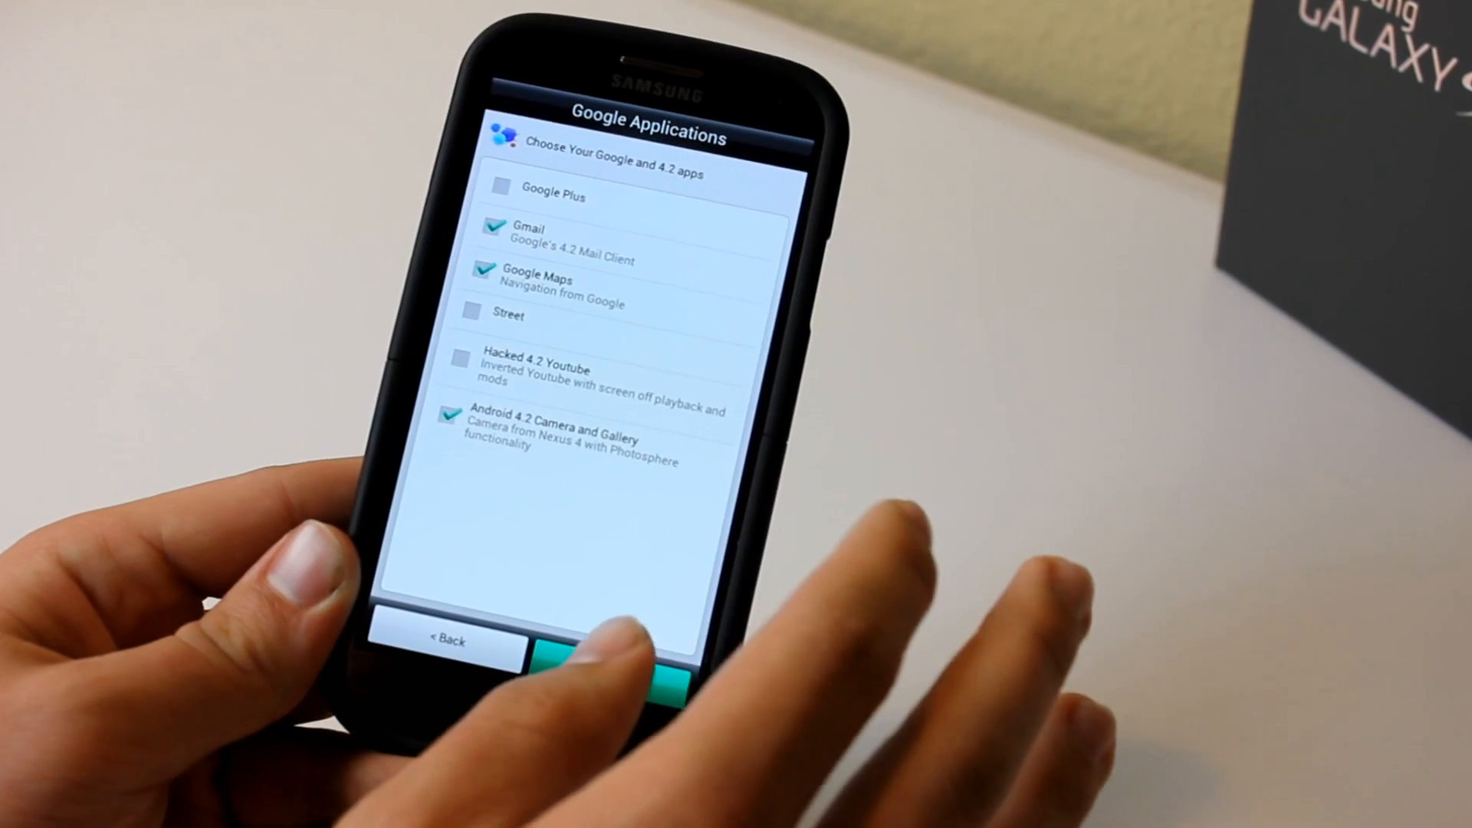
pyautogui.click(615, 653)
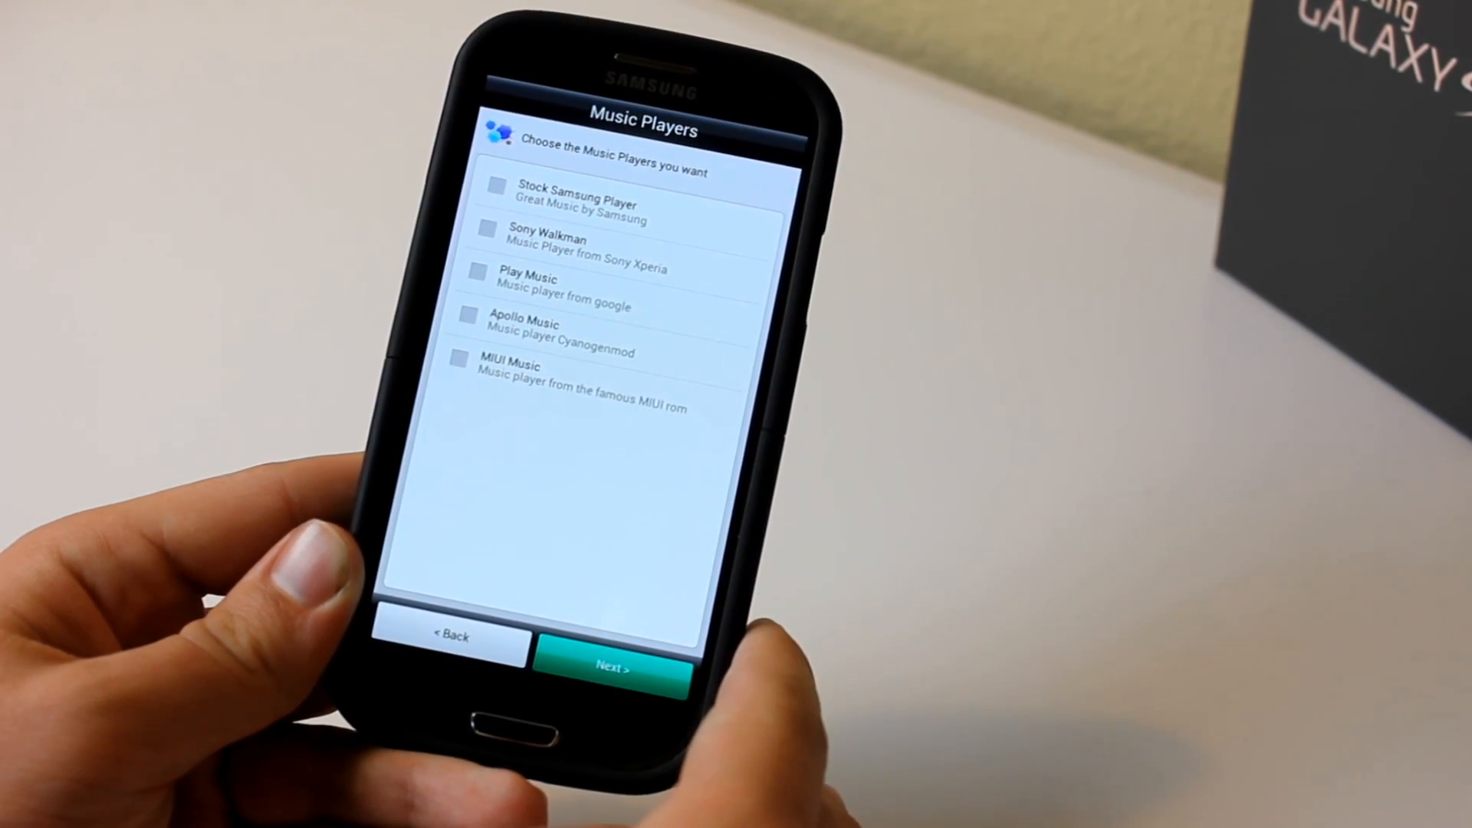
pyautogui.click(510, 286)
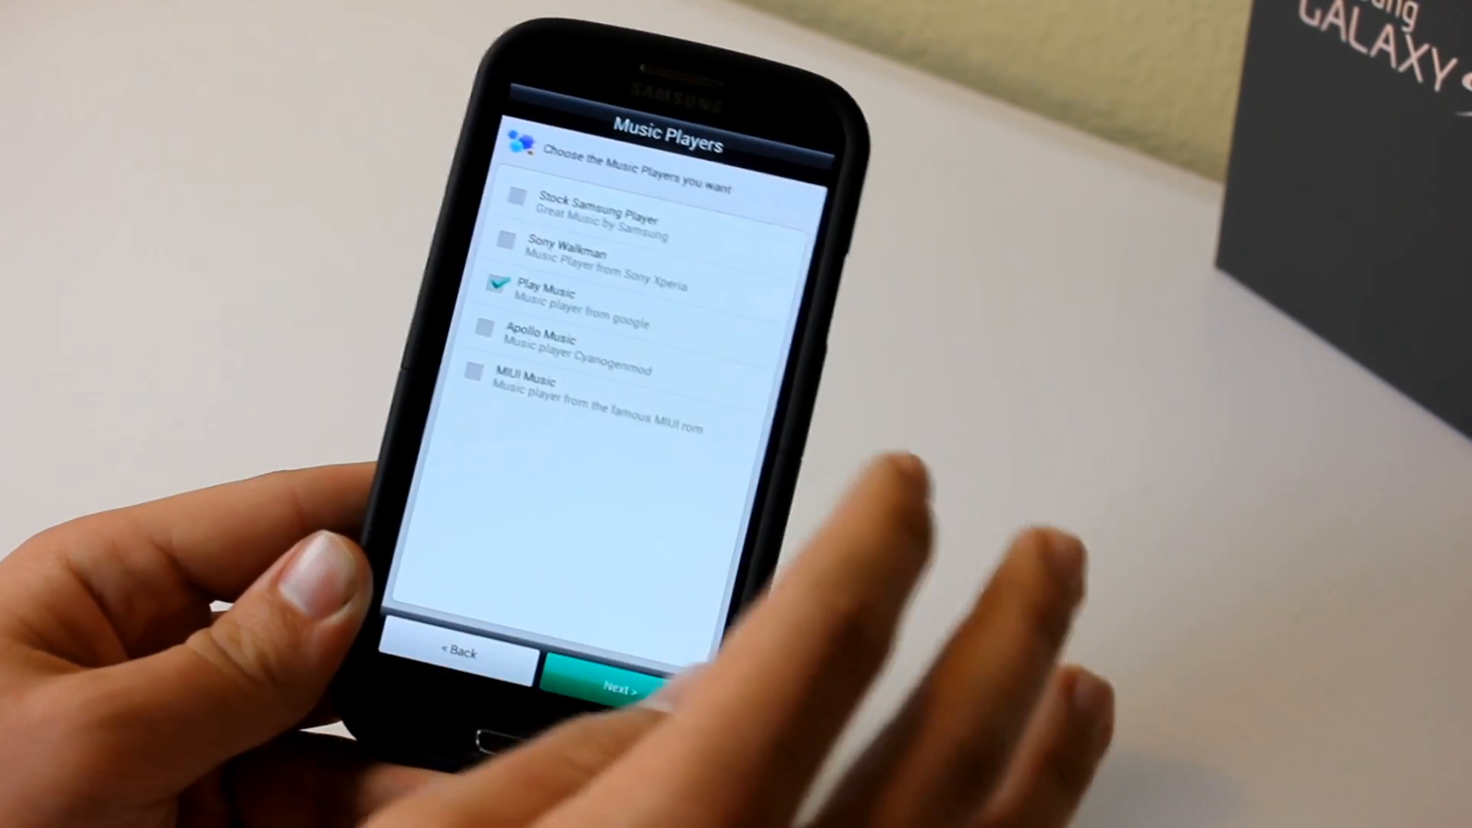
# - Skip the ROM mods, choose Facebook and Twitter, and reach Ready to Install
pyautogui.click(611, 685)
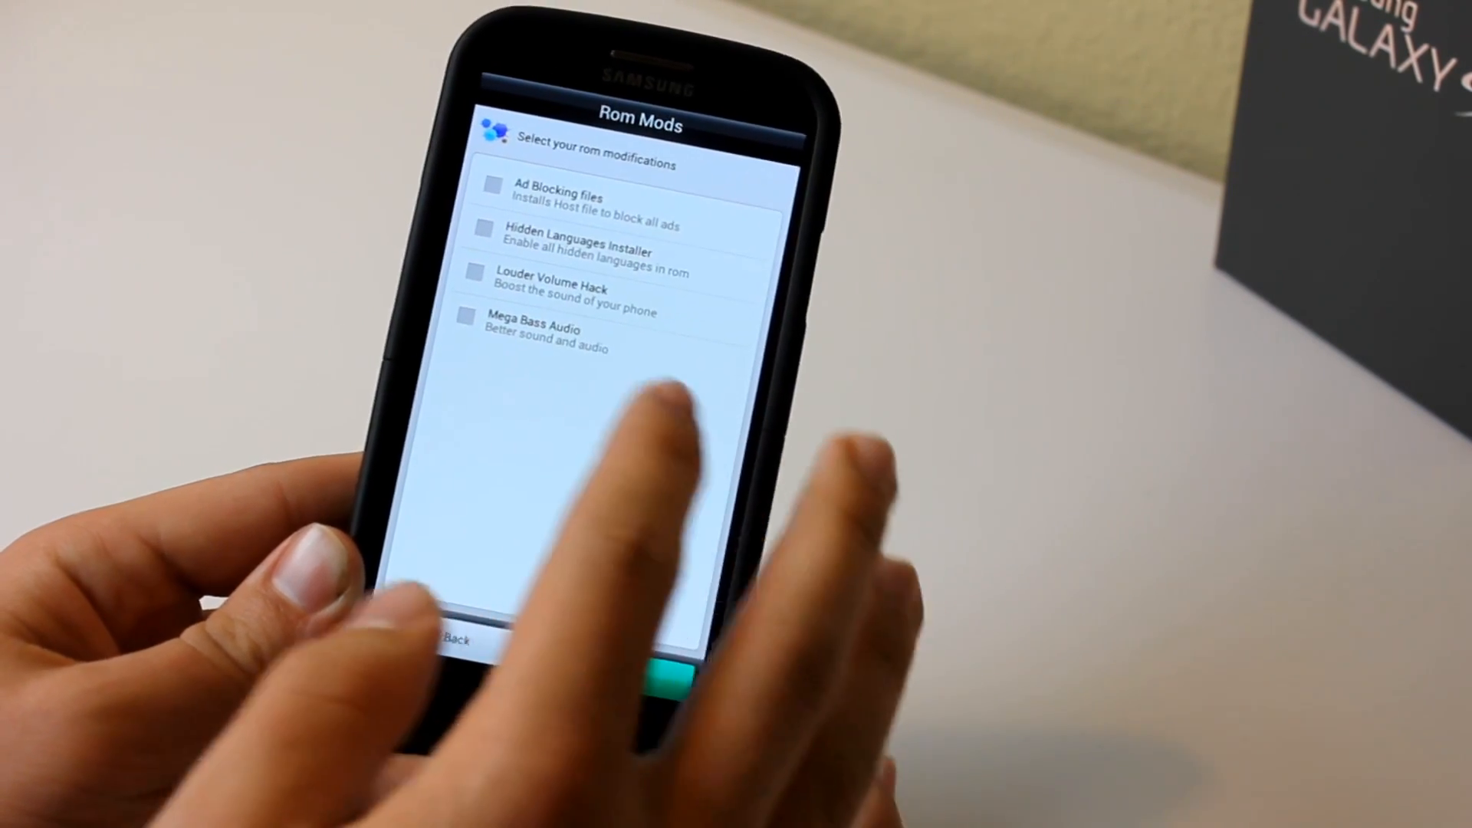
pyautogui.click(648, 672)
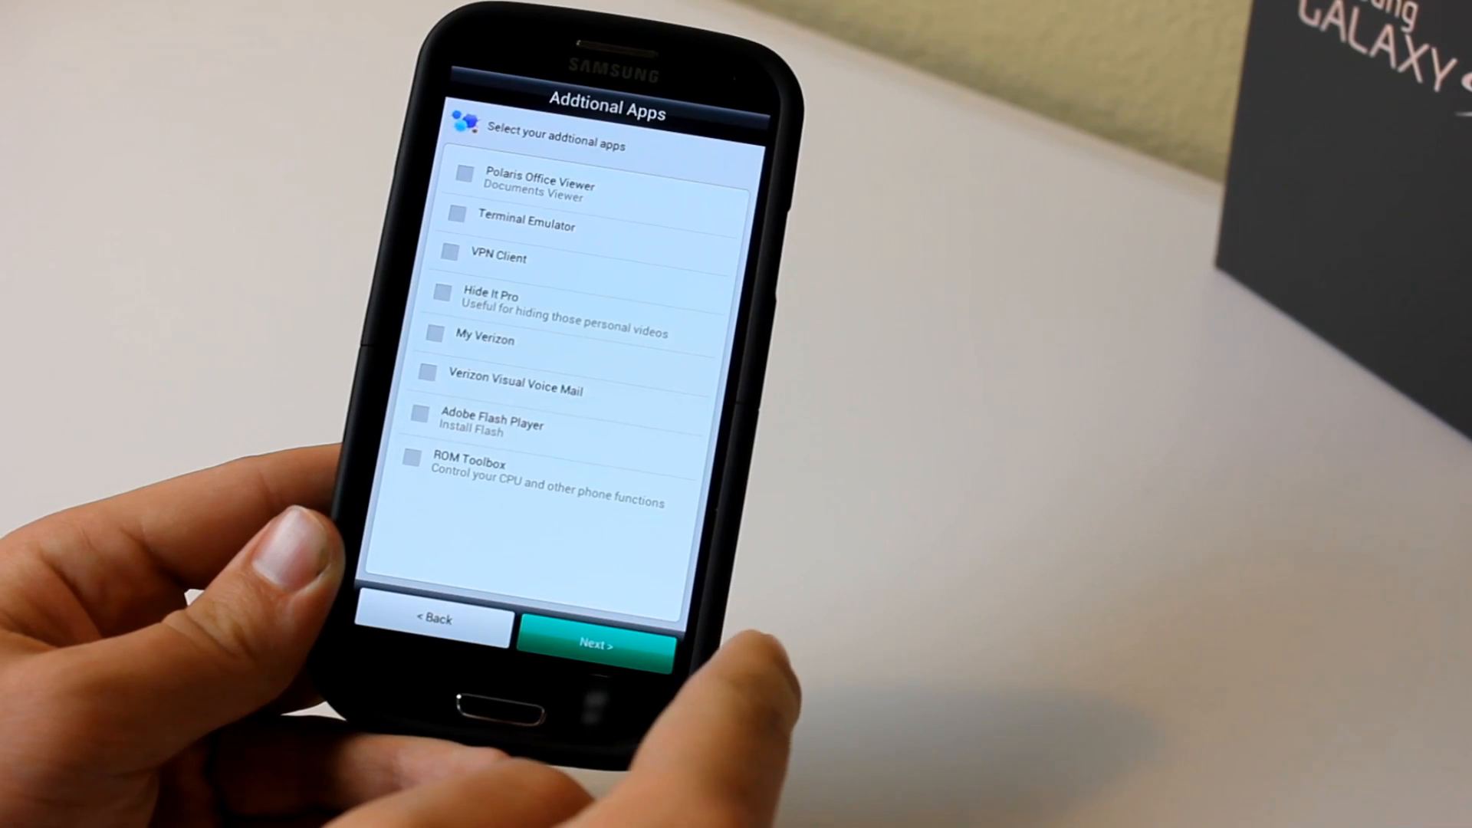
pyautogui.click(577, 645)
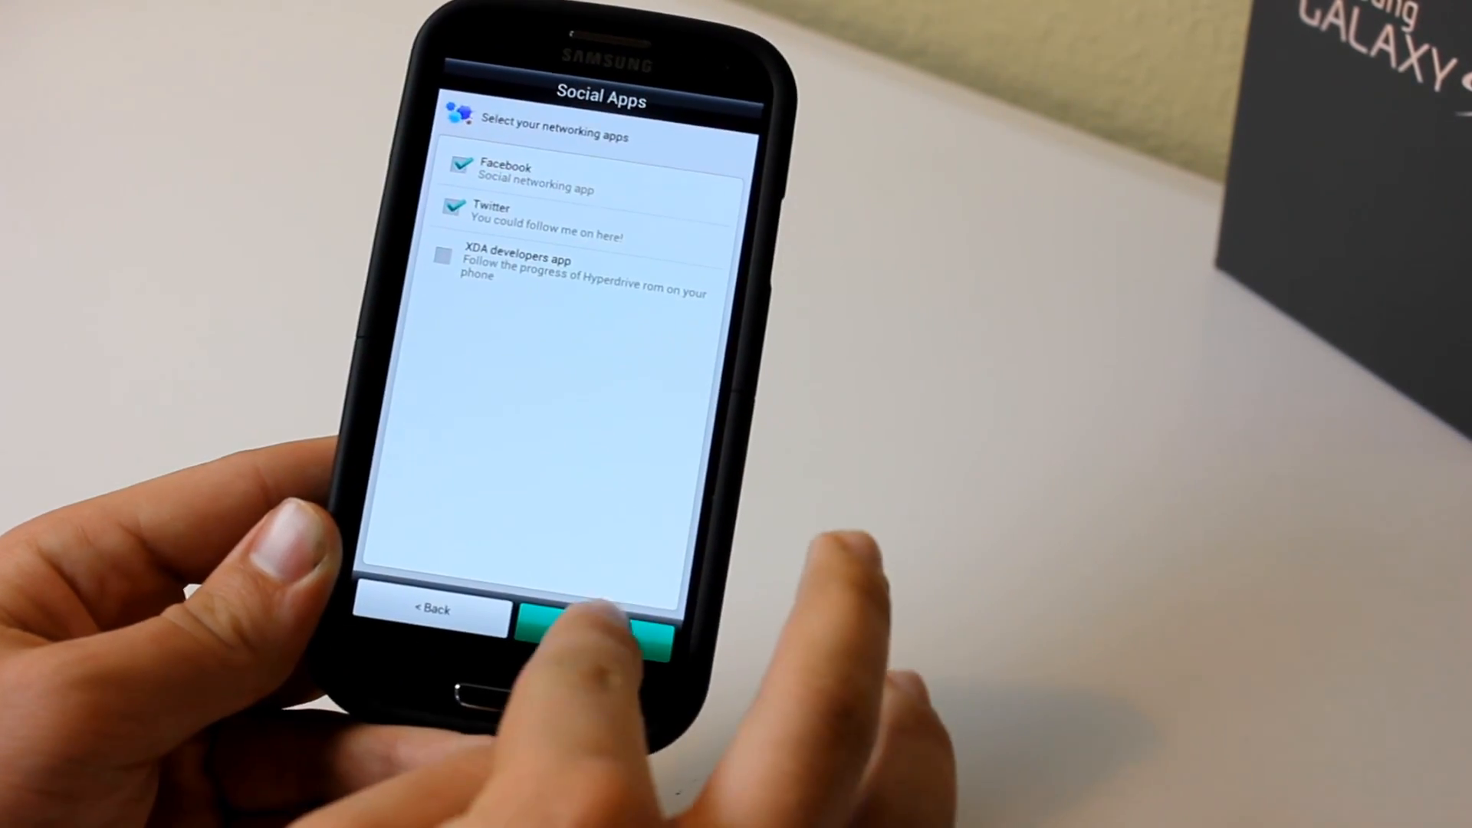
pyautogui.click(591, 629)
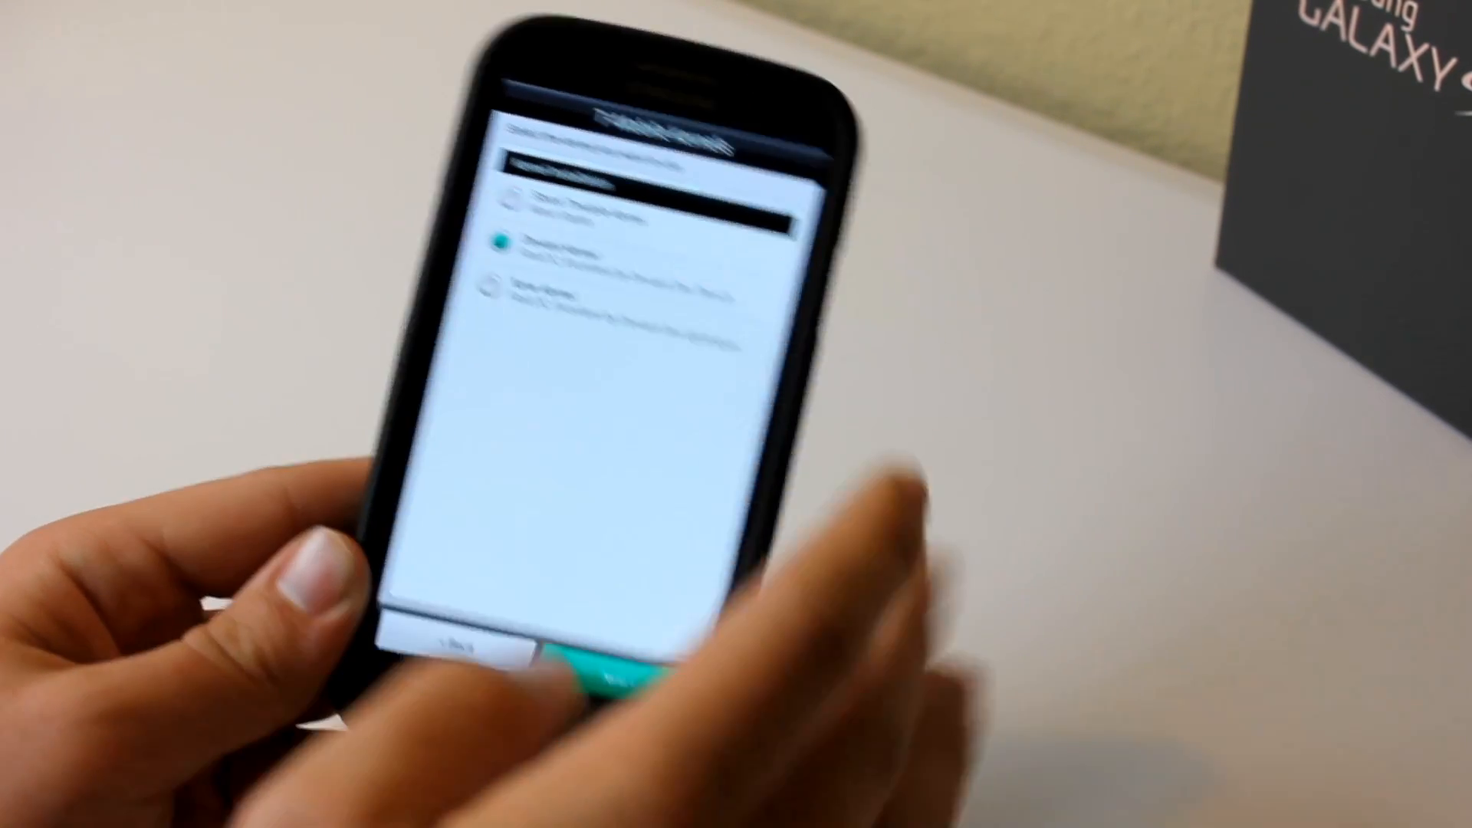
pyautogui.click(610, 657)
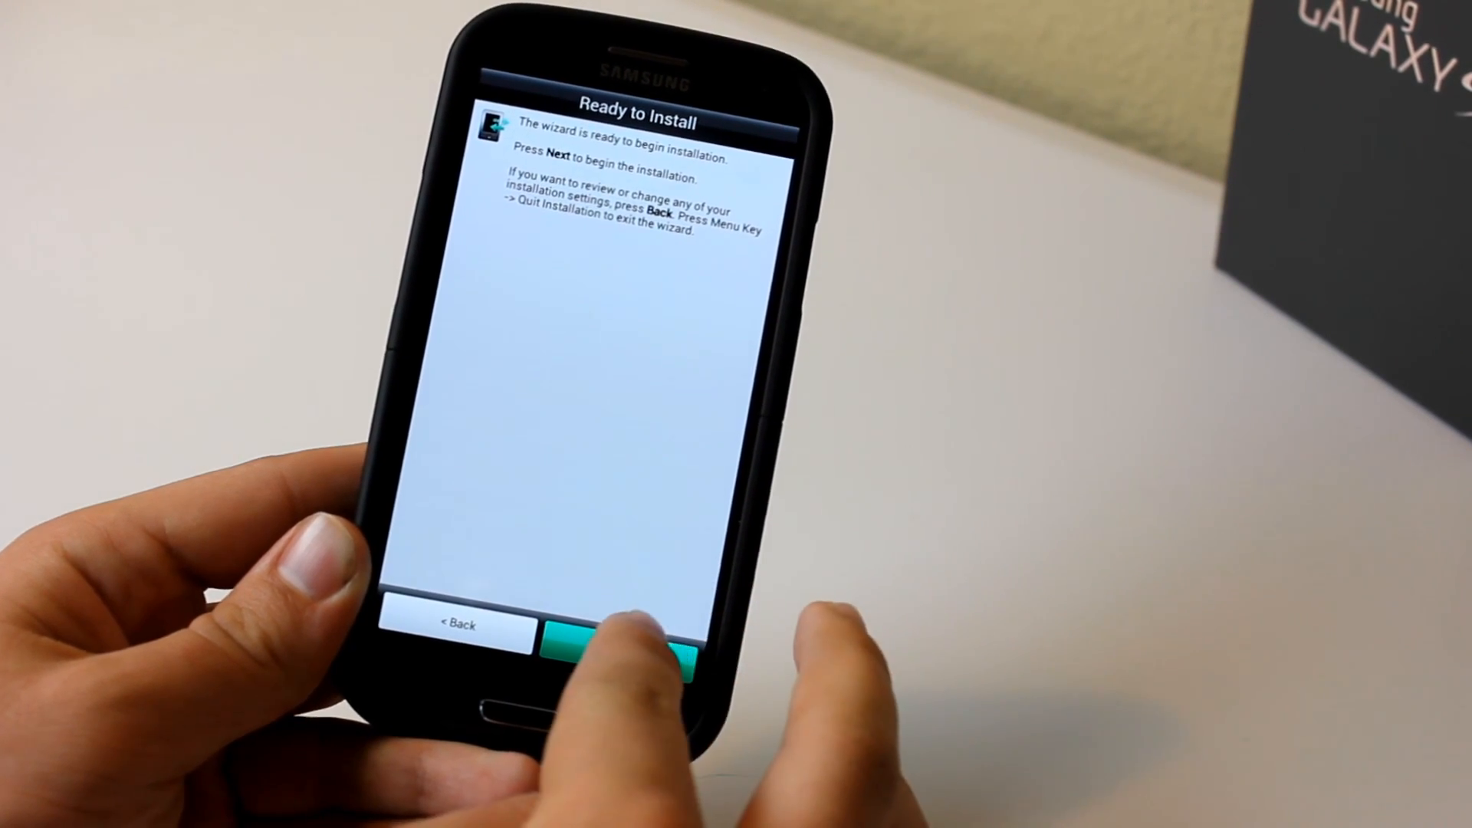
# - Install the Hyperdrive ROM and reboot the phone with Reboot ticked
pyautogui.click(615, 644)
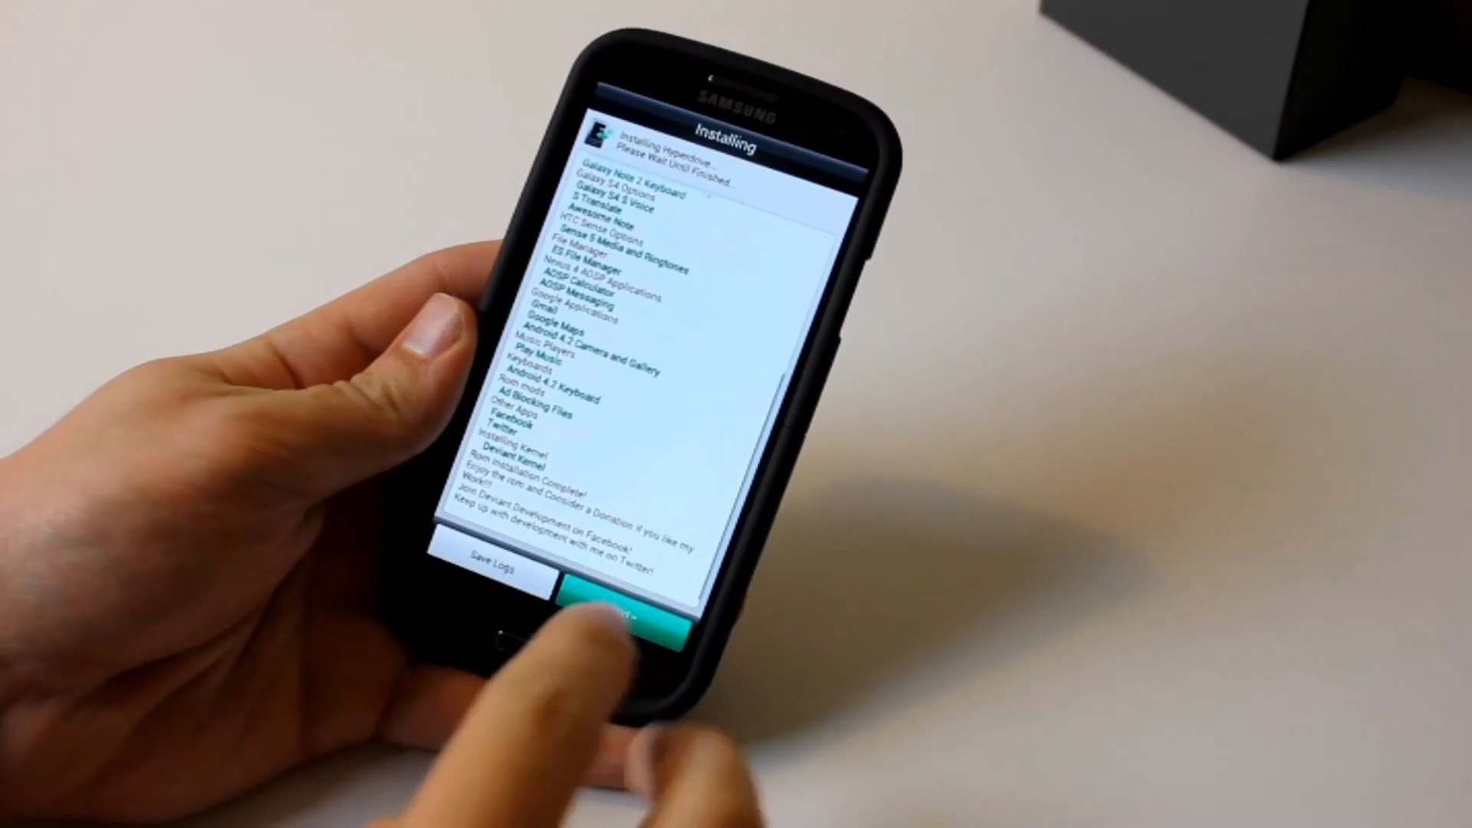
pyautogui.click(620, 605)
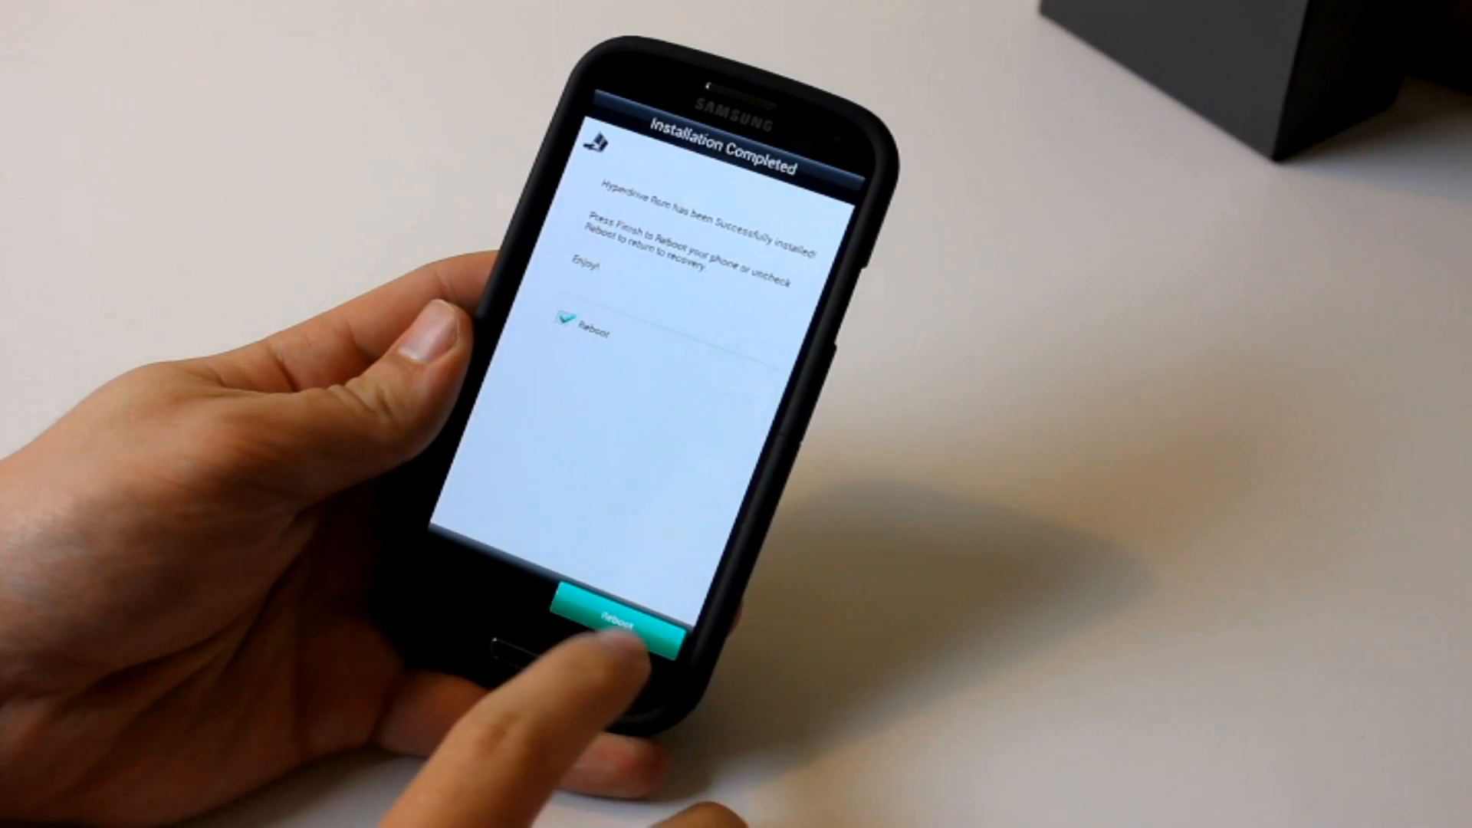
pyautogui.click(618, 622)
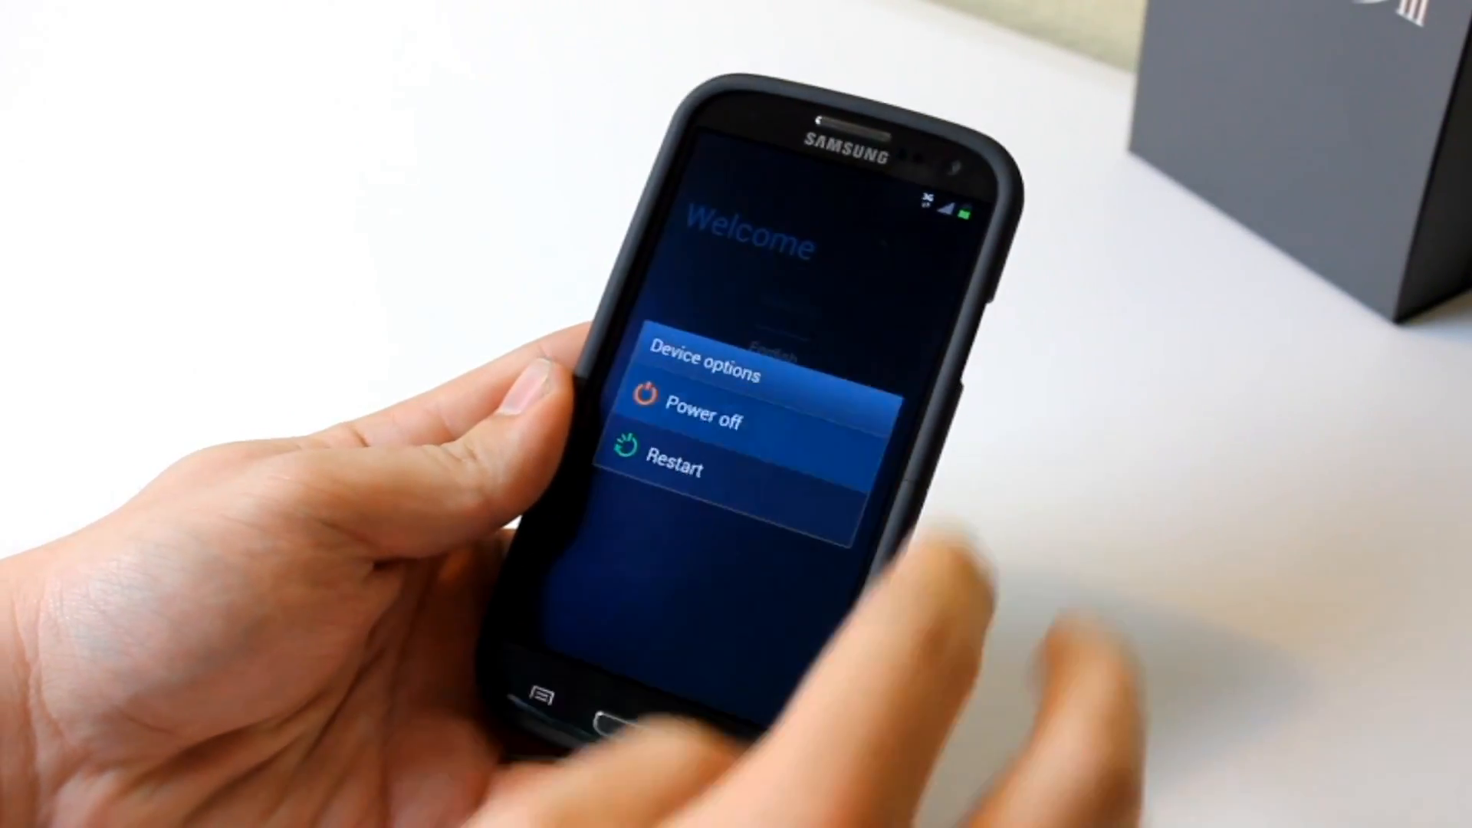
# - Restart from Device options, switch the app drawer to Widgets and dismiss the tip
pyautogui.click(672, 470)
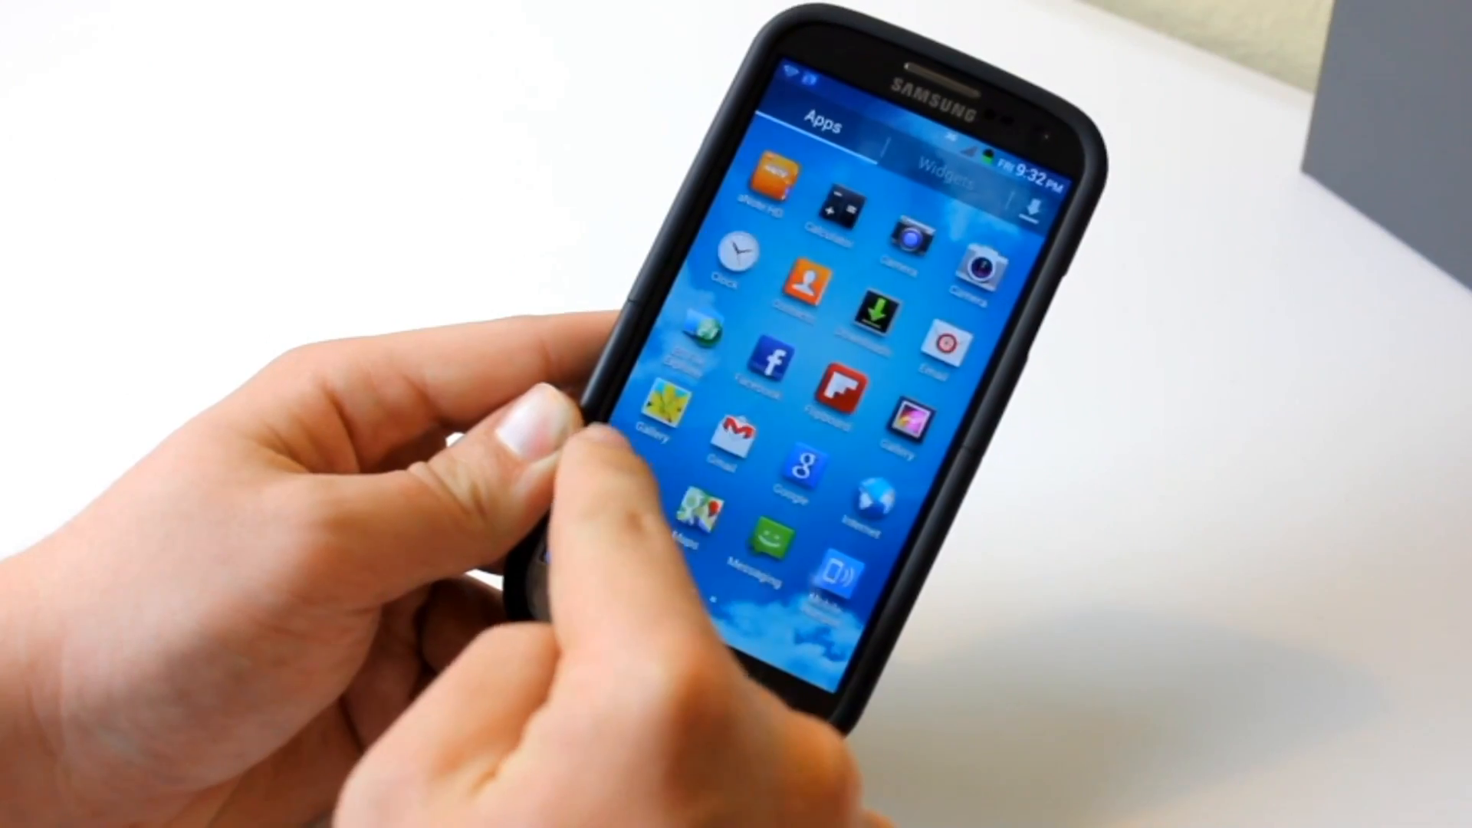
pyautogui.click(950, 167)
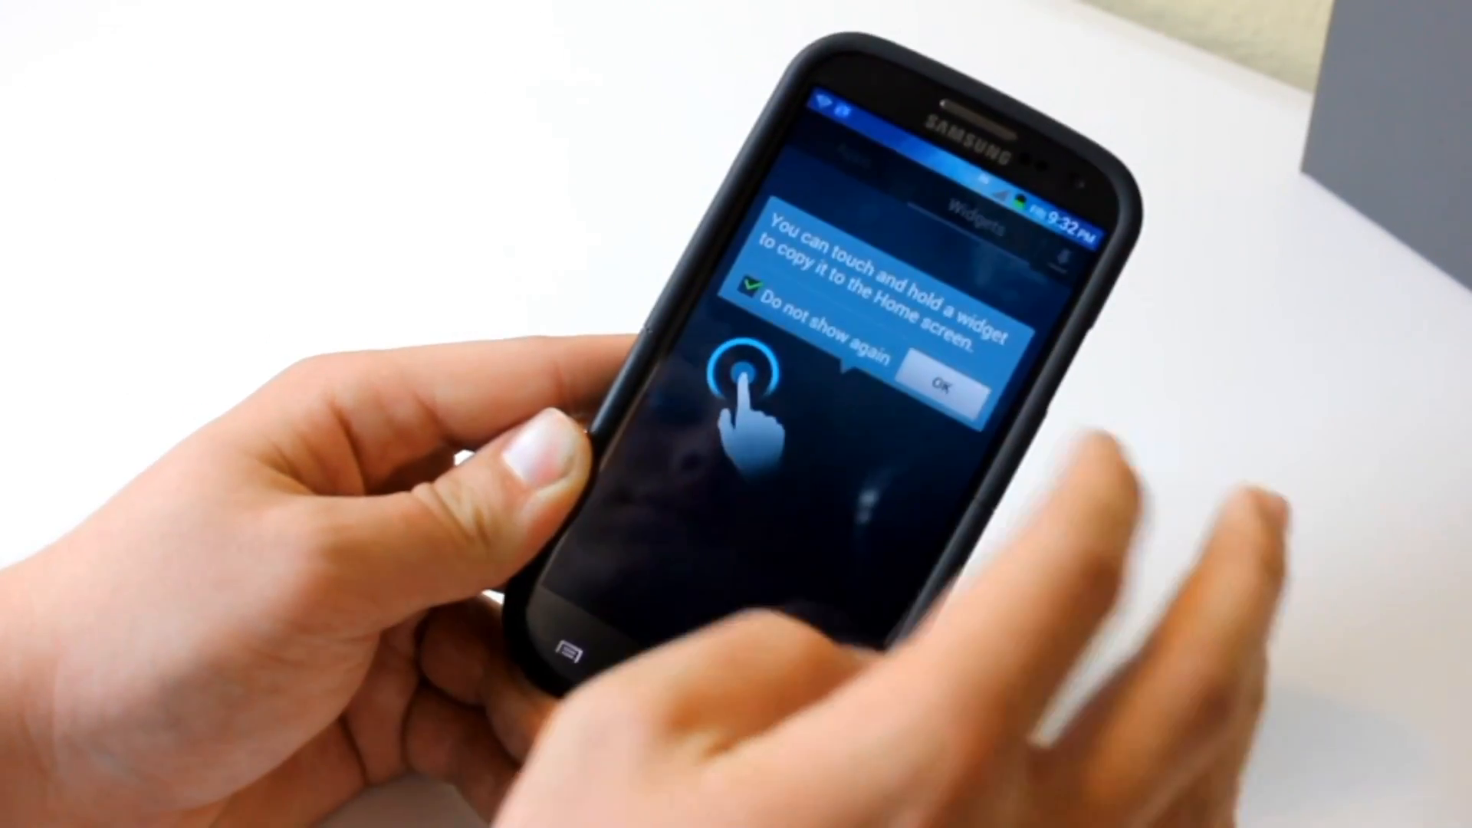
pyautogui.click(942, 390)
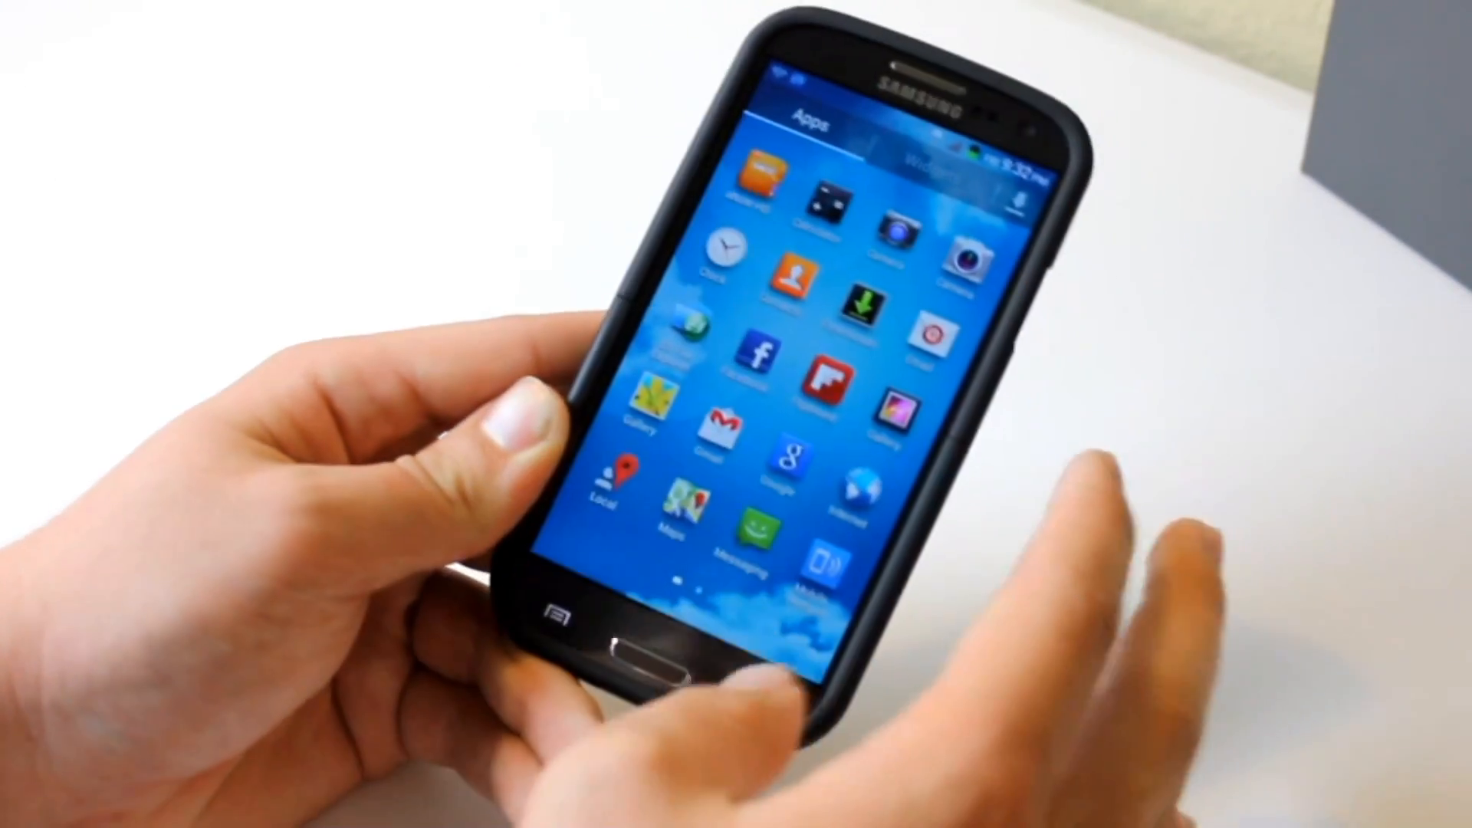